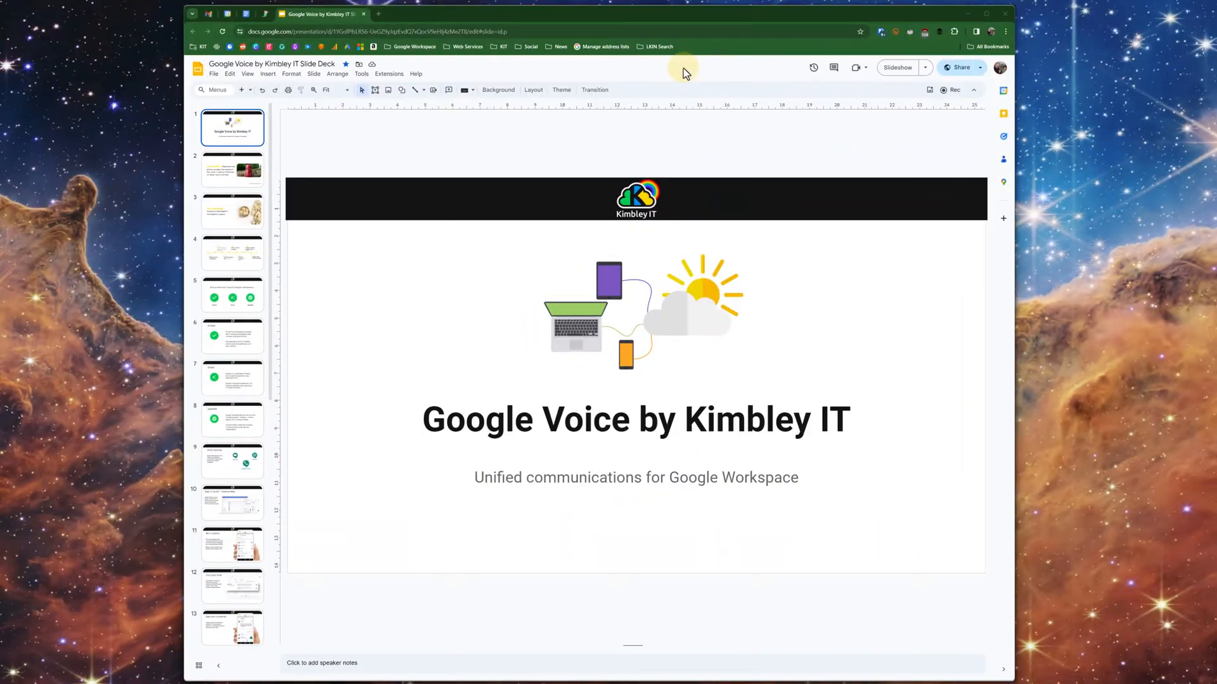
mouse_move(857, 137)
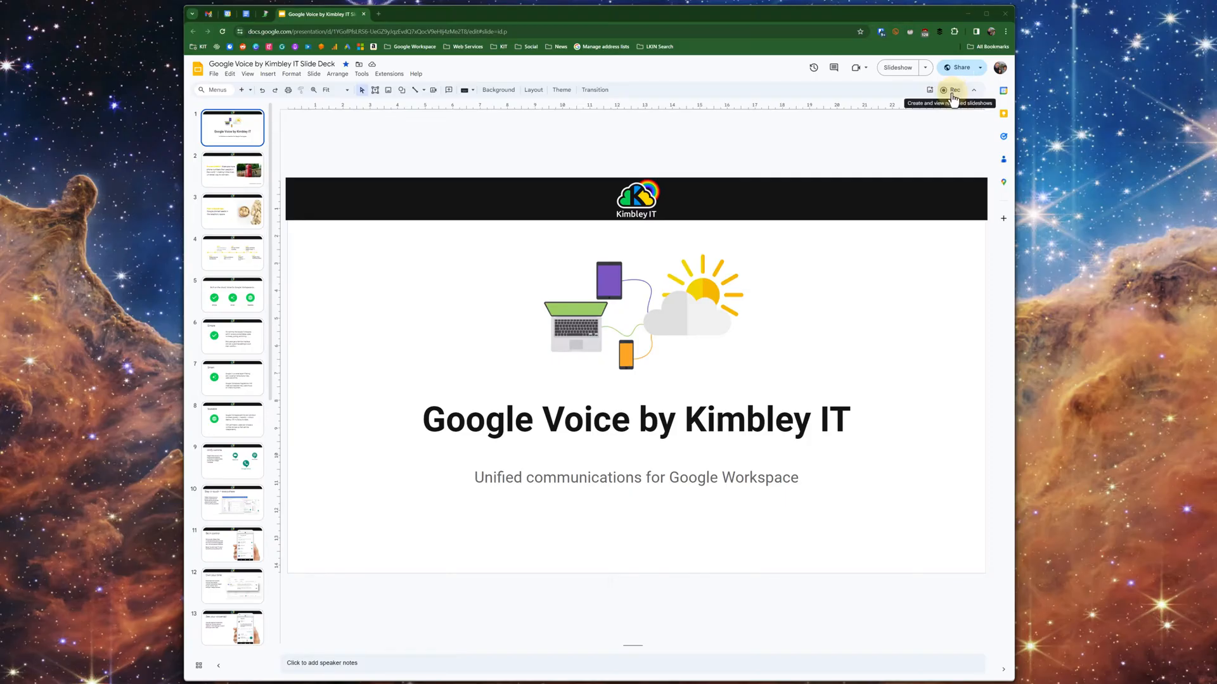
- Open the Rec video recordings panel for the Google Voice by Kimbley IT deck
click(952, 89)
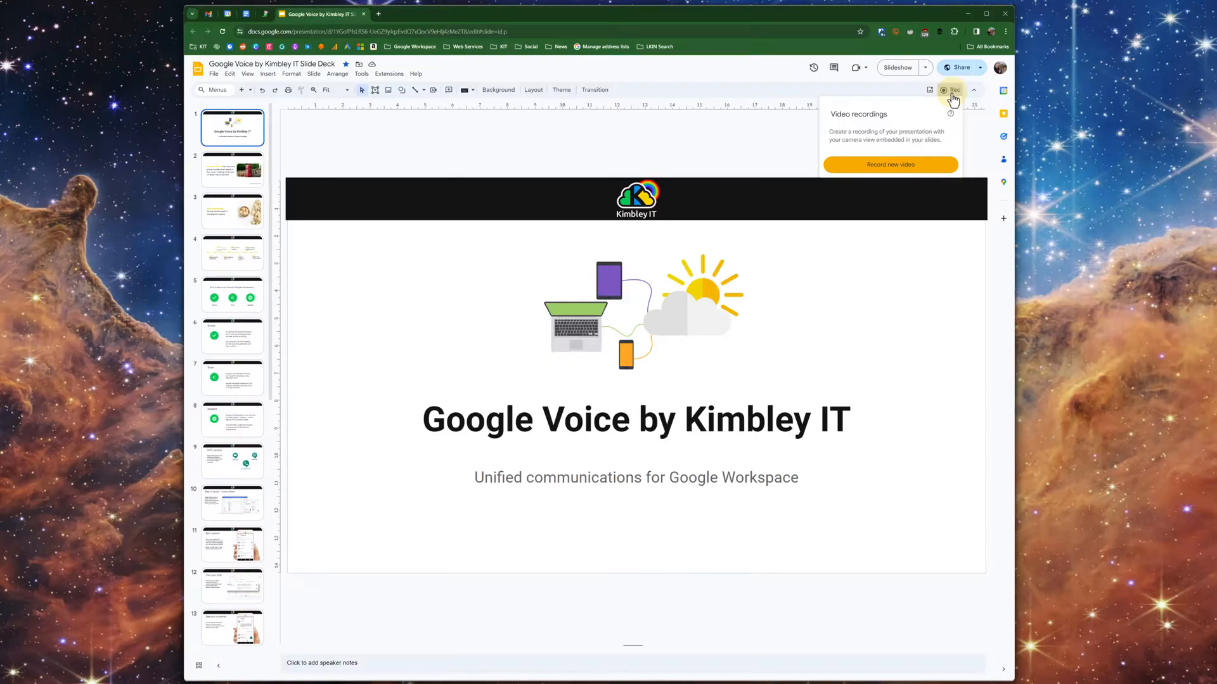
mouse_move(917, 157)
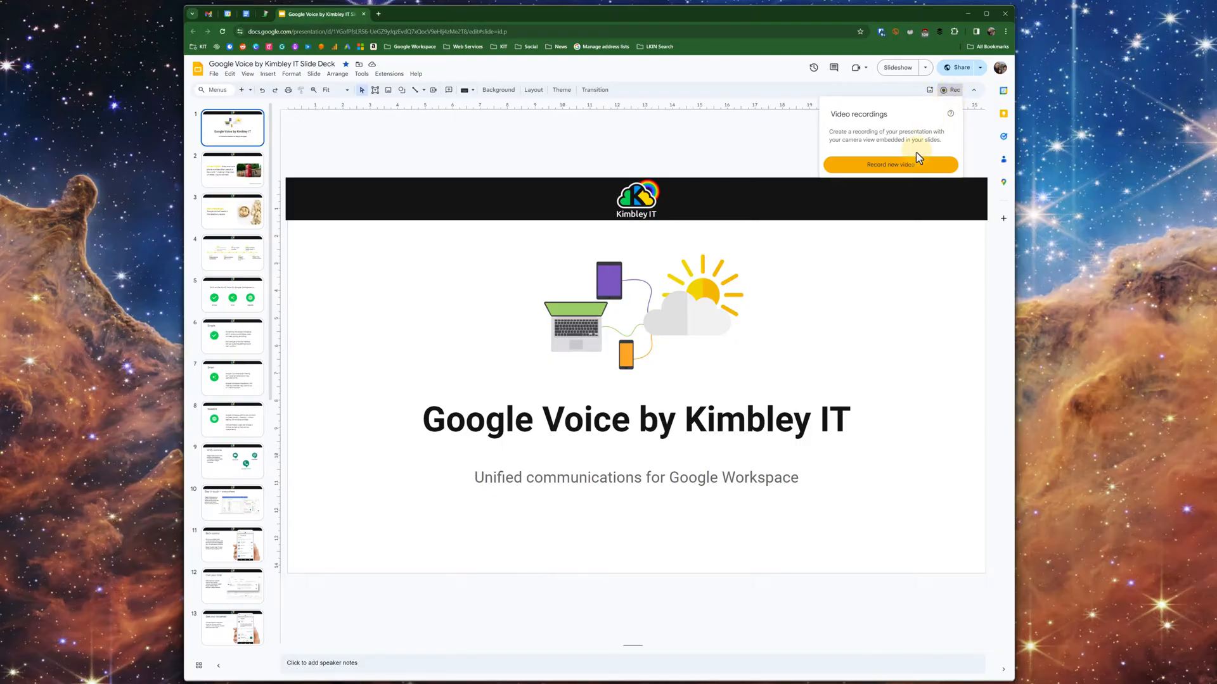
- Start a new video recording session and turn on the camera bubble
click(890, 165)
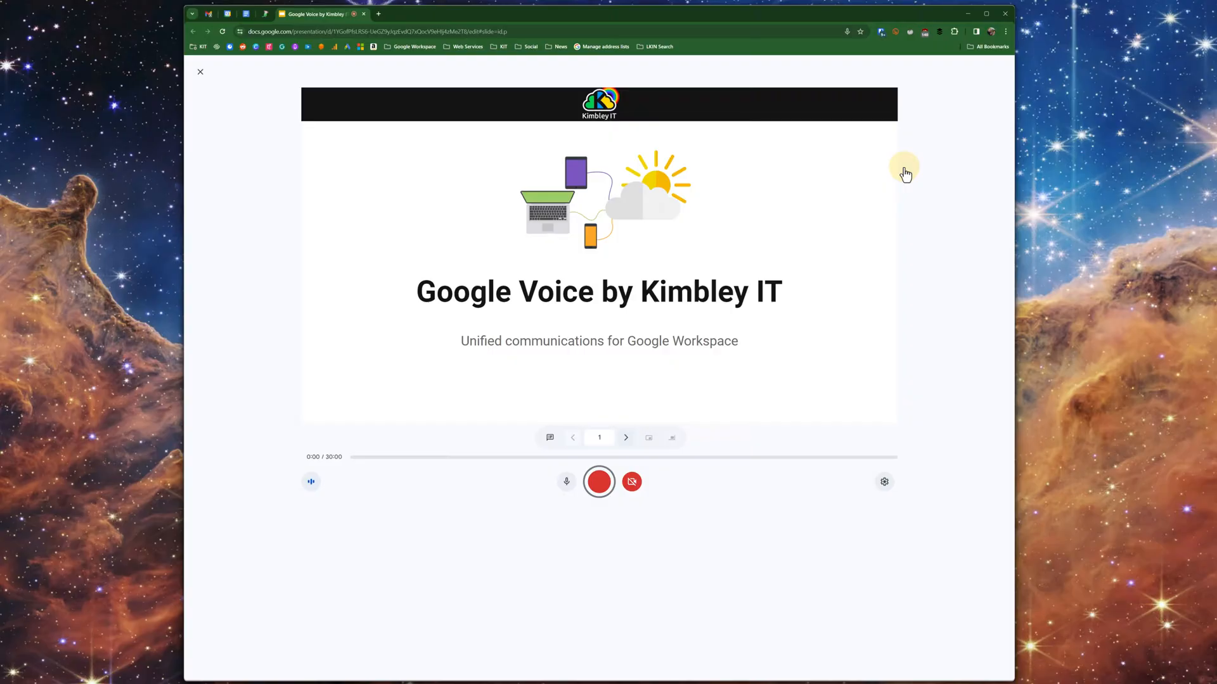
mouse_move(599, 481)
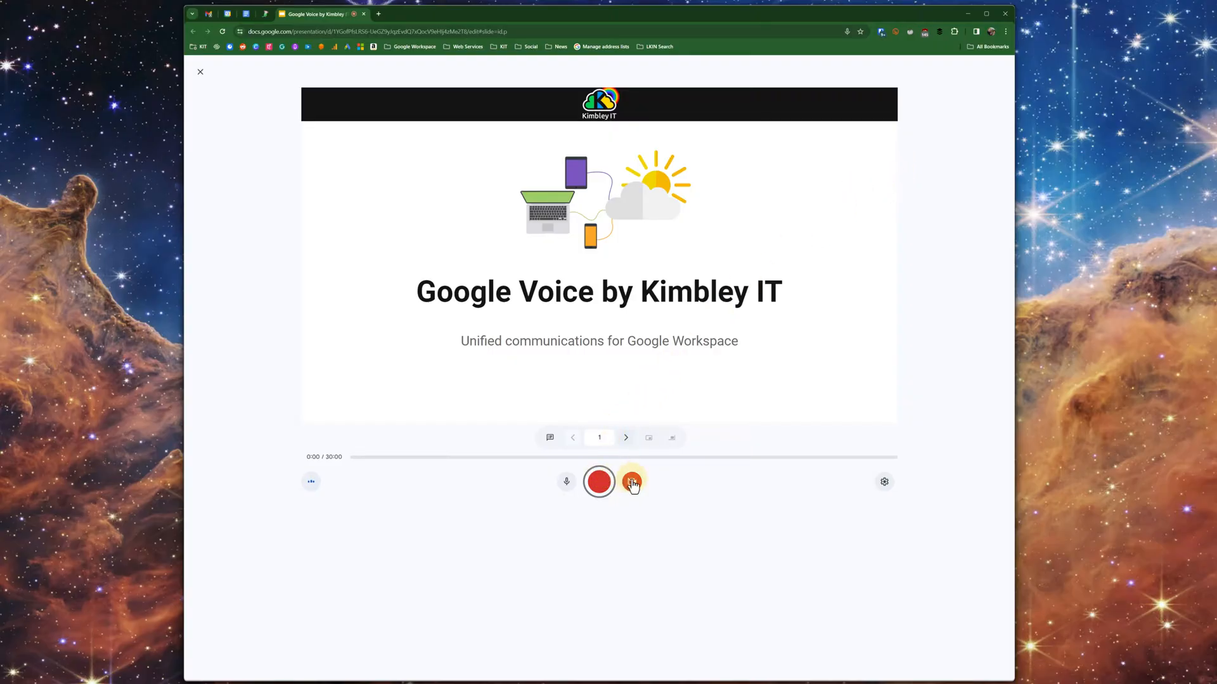
mouse_move(631, 481)
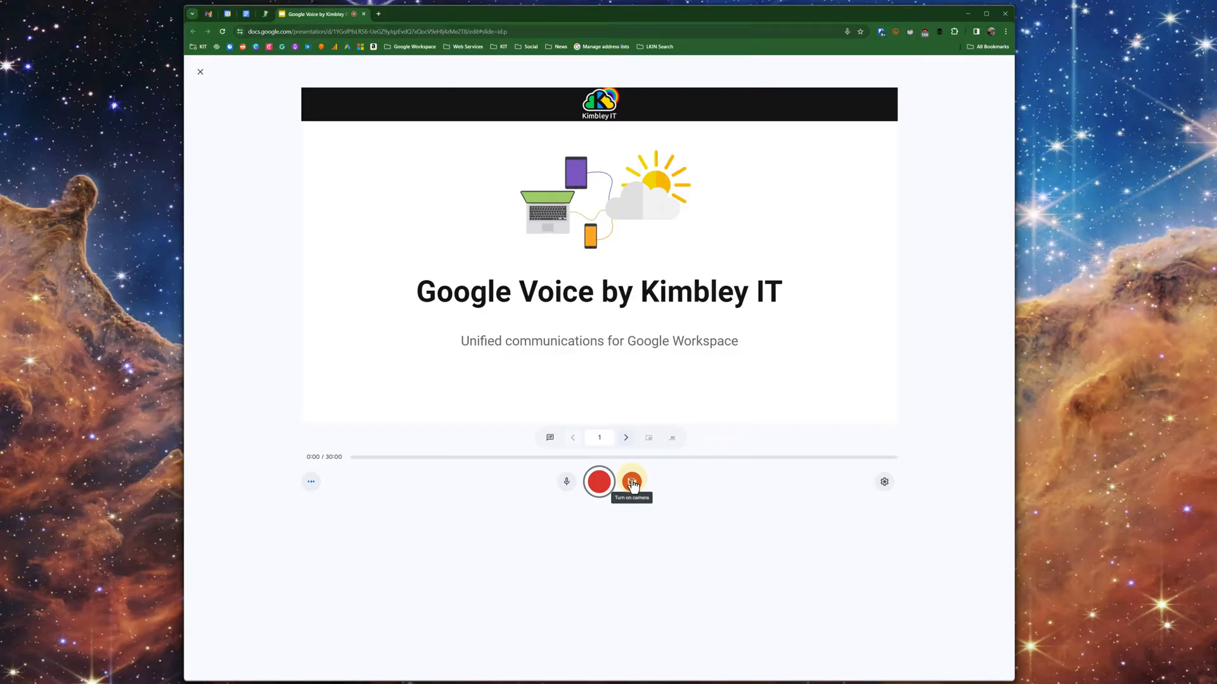
click(630, 481)
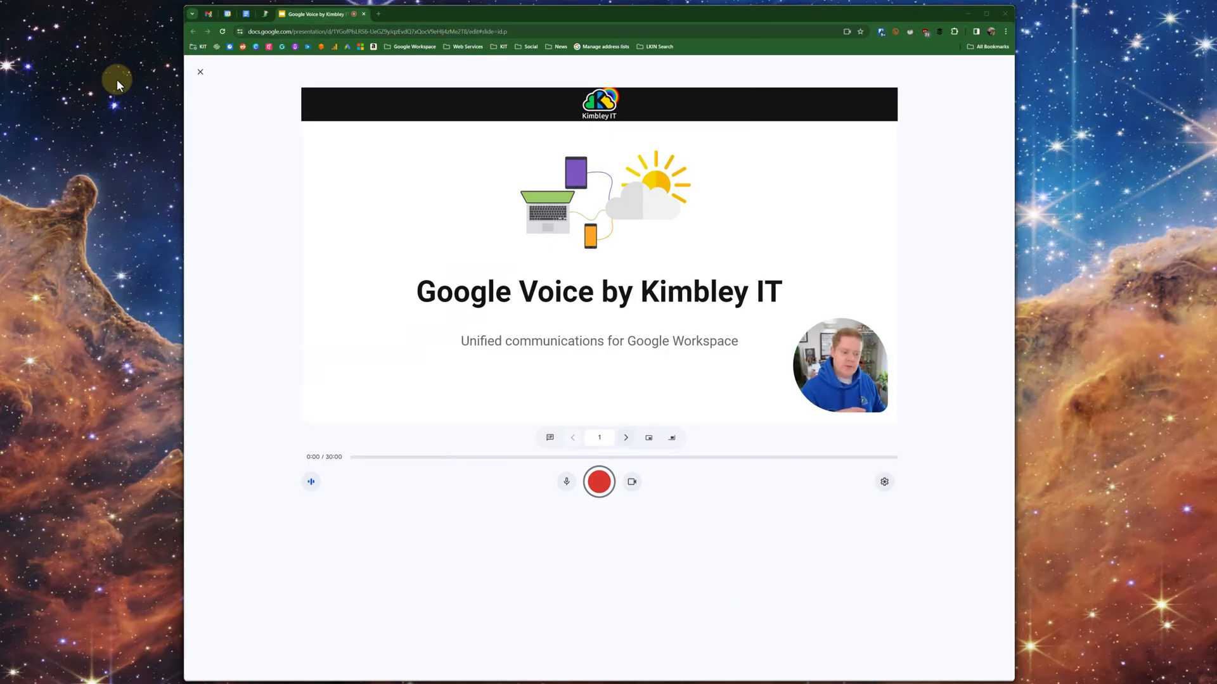
mouse_move(494, 320)
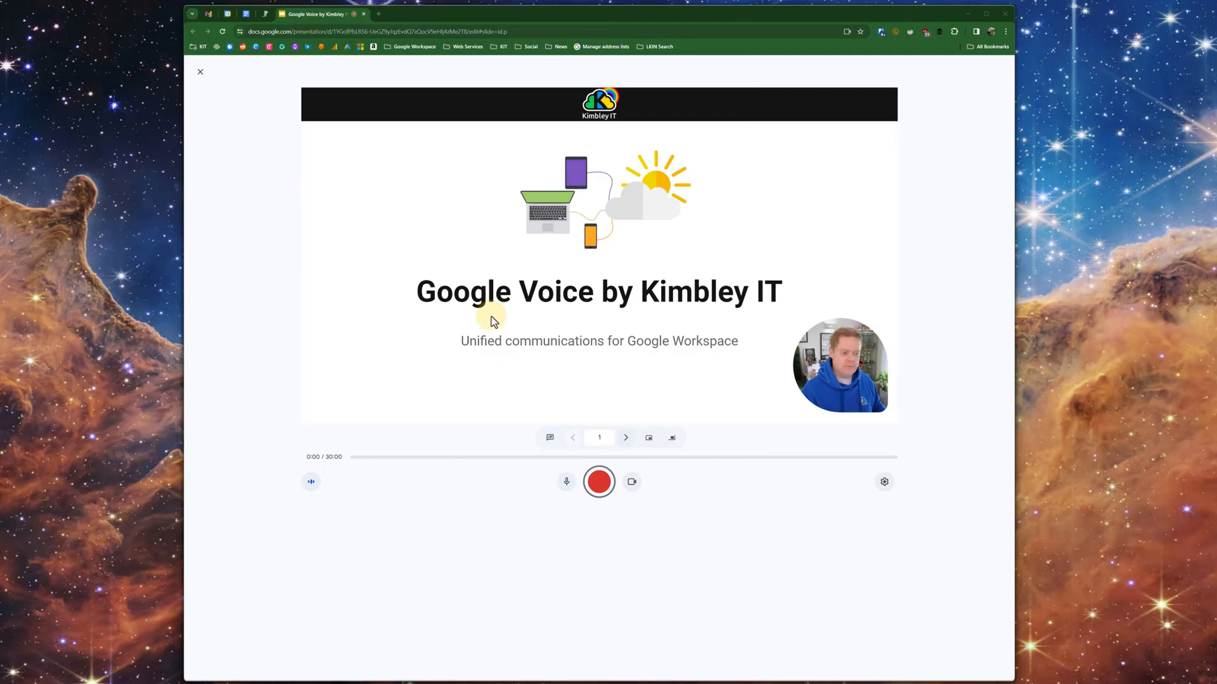
mouse_move(502, 324)
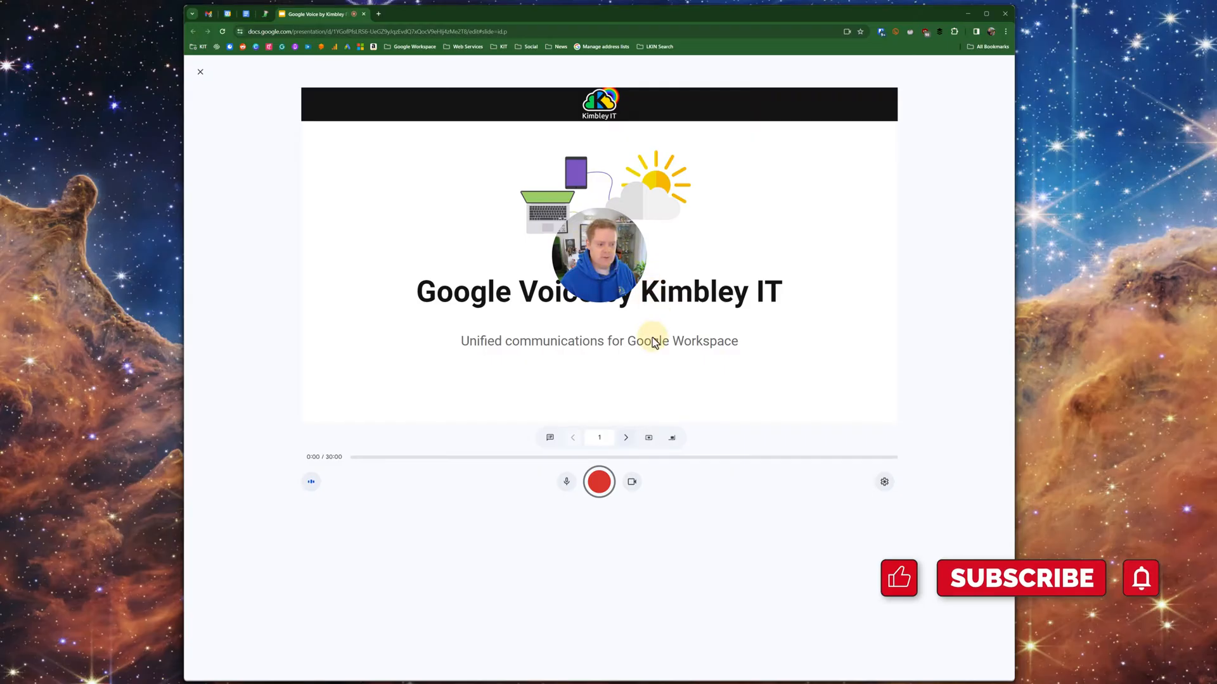
- Try the camera bubble sizes and placements, then return it to the large bubble
click(649, 437)
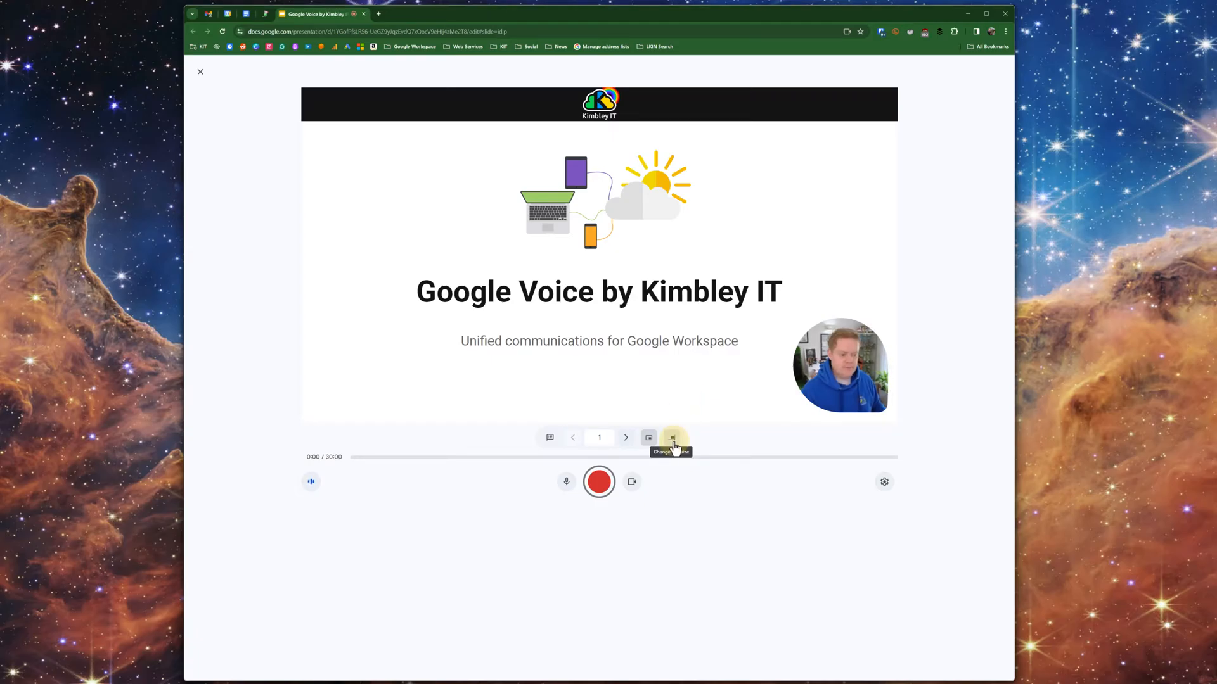
click(672, 437)
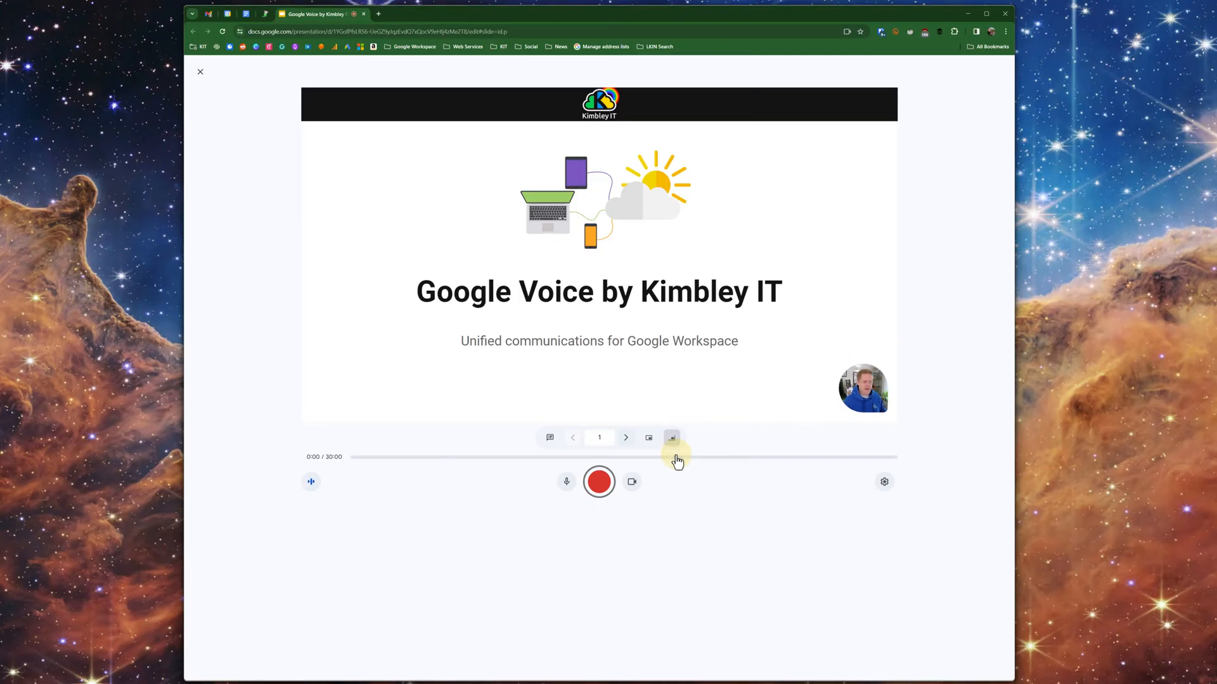
click(671, 438)
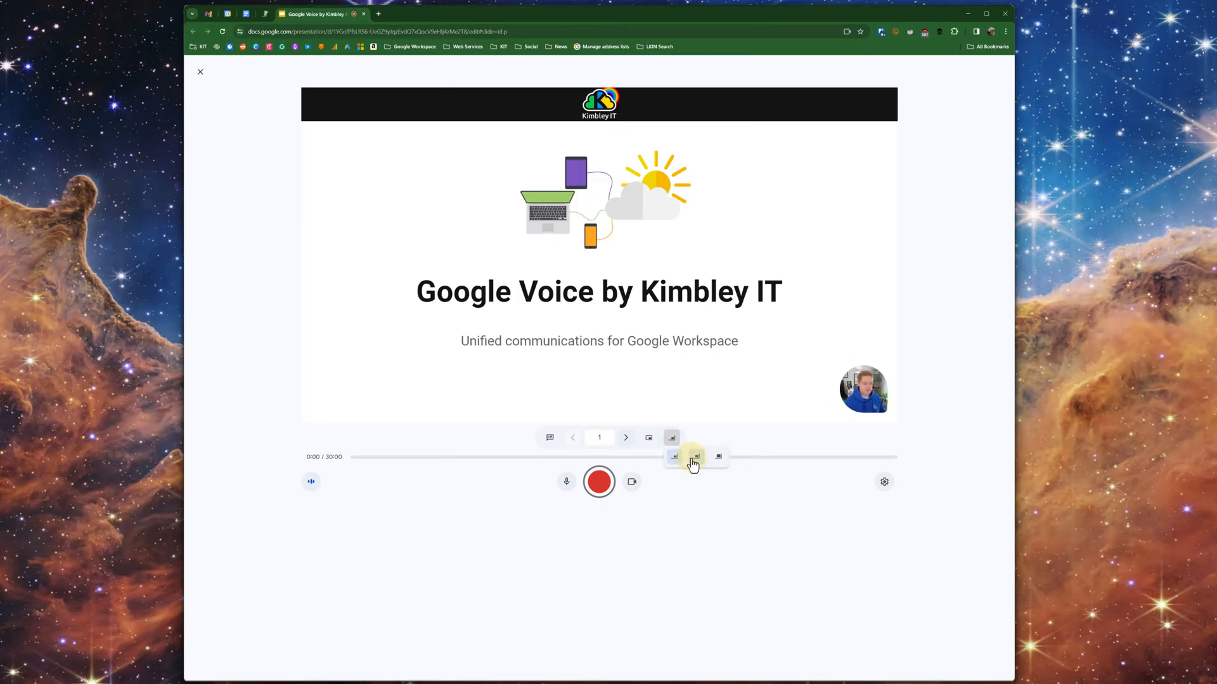
click(695, 457)
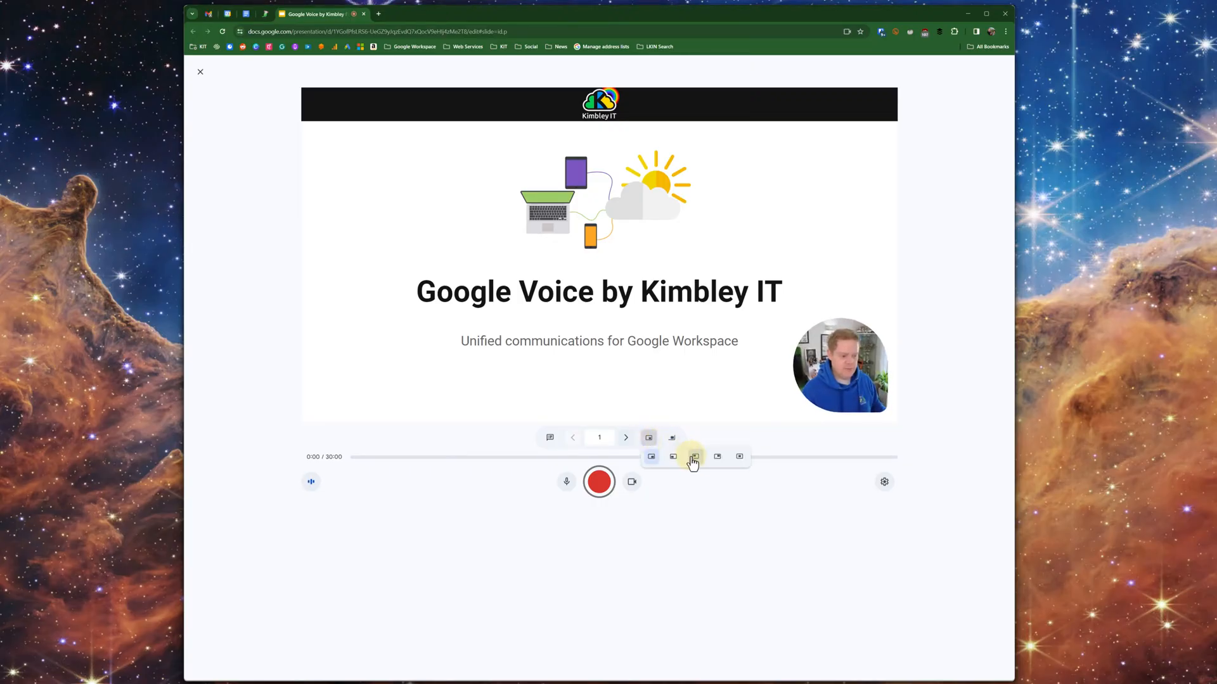
click(695, 456)
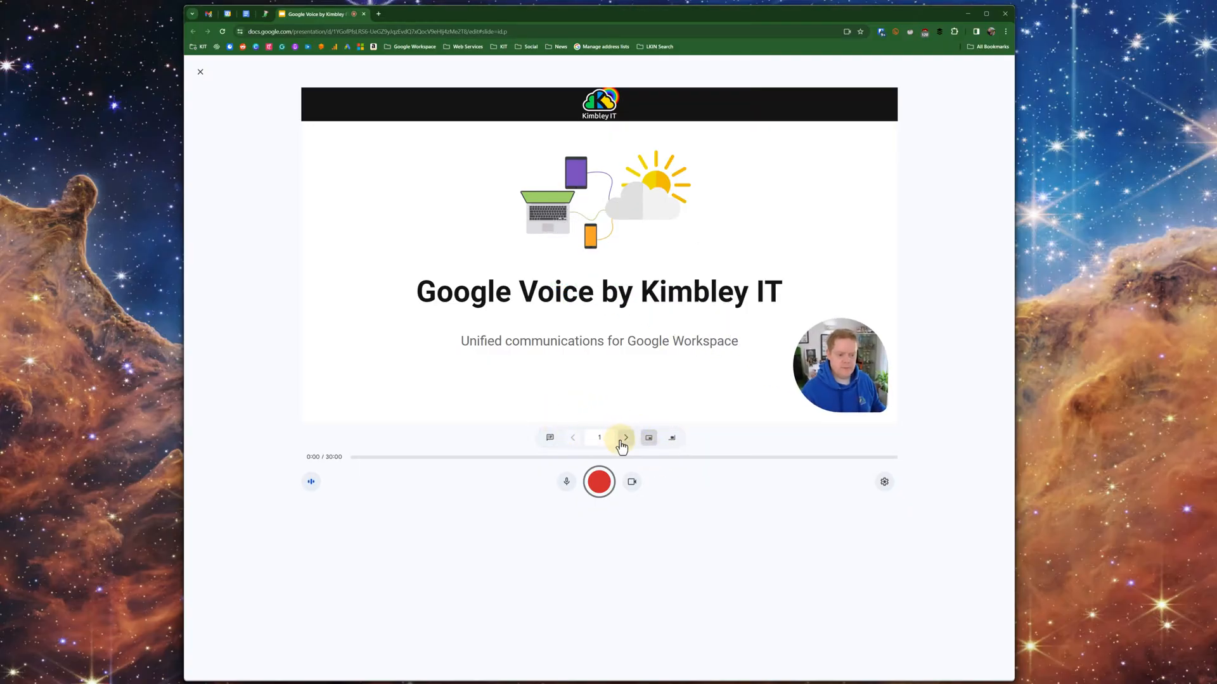
- Step between the title and second slides, then open and close the speaker notes view
click(625, 437)
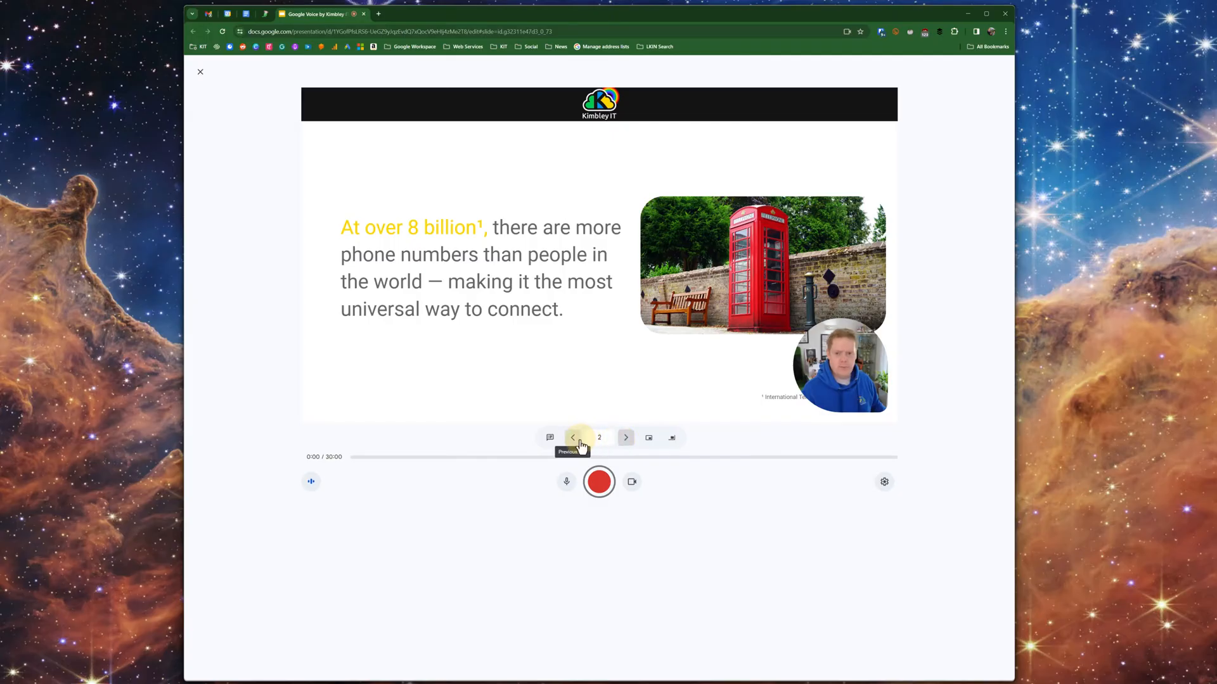
click(572, 437)
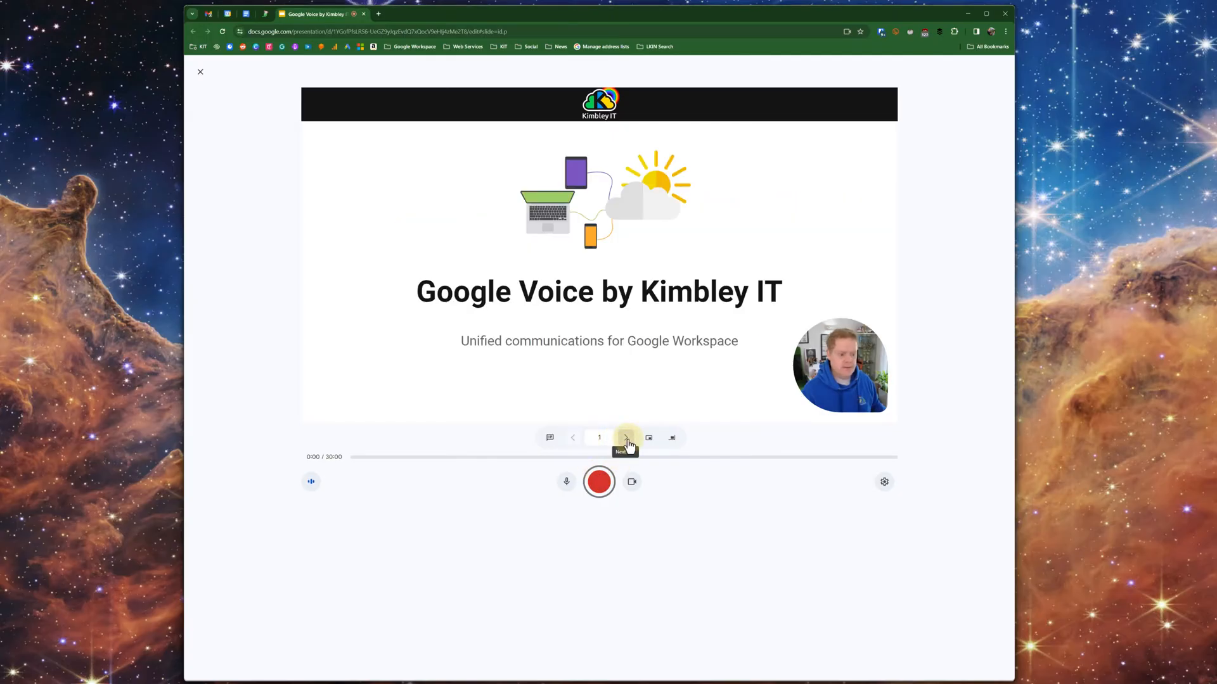
click(626, 437)
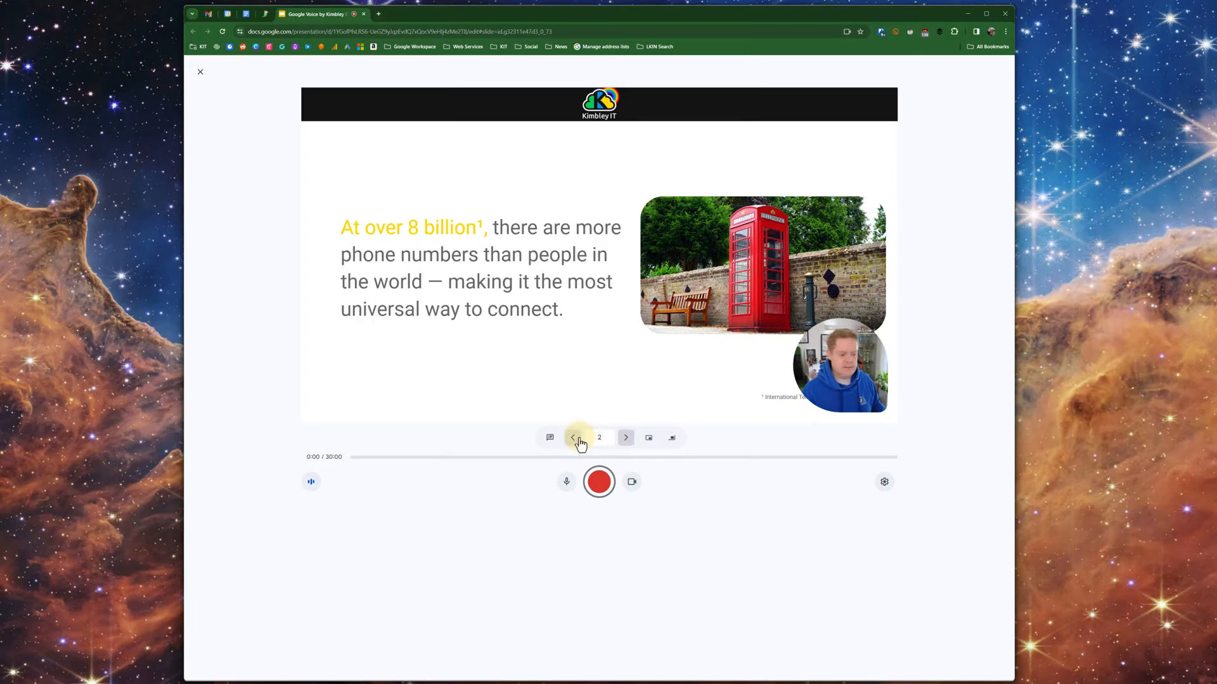
click(572, 437)
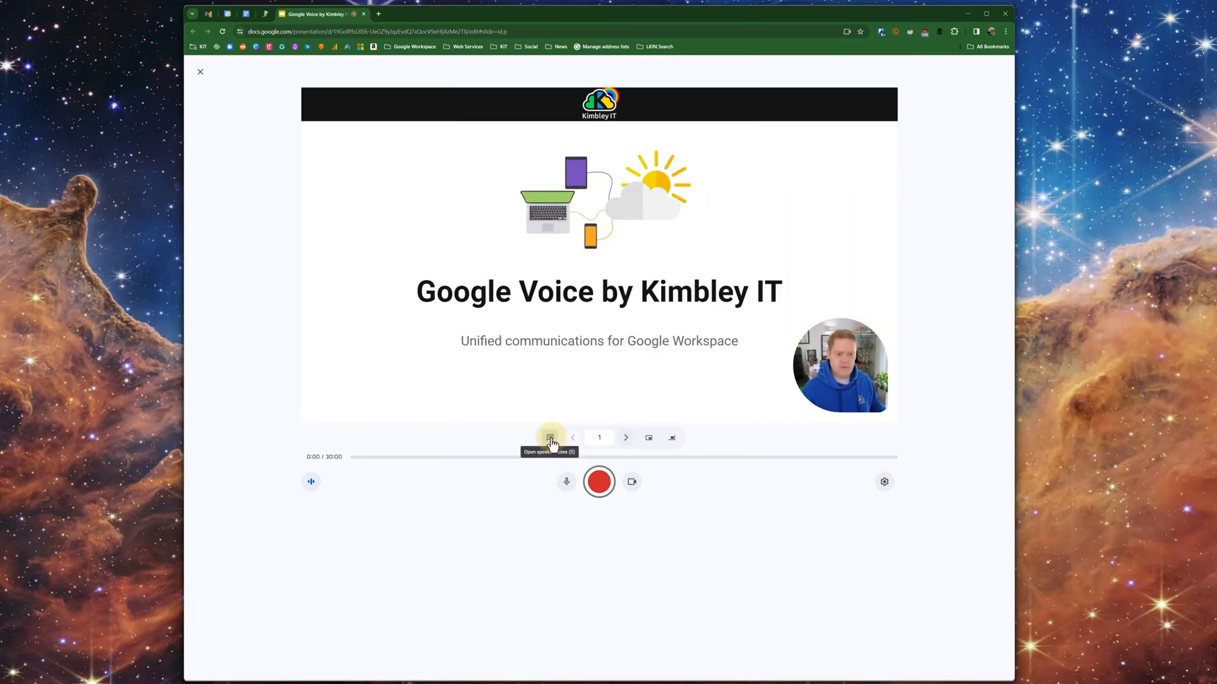
click(549, 437)
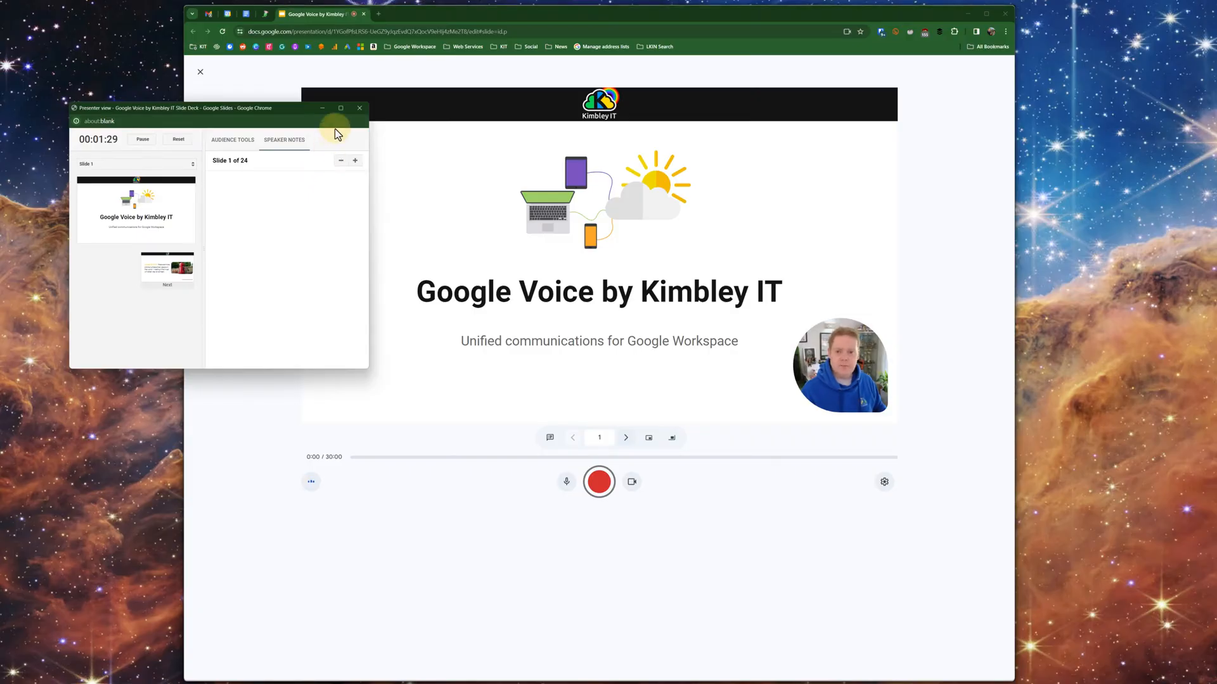
click(359, 108)
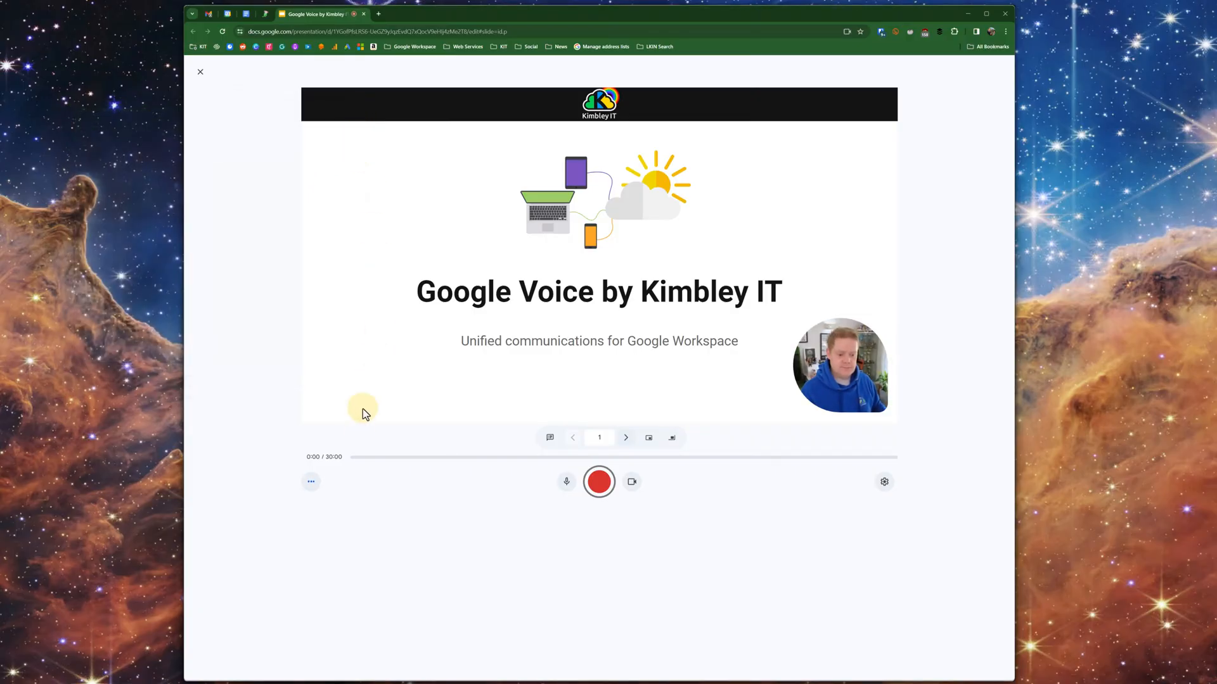
mouse_move(311, 485)
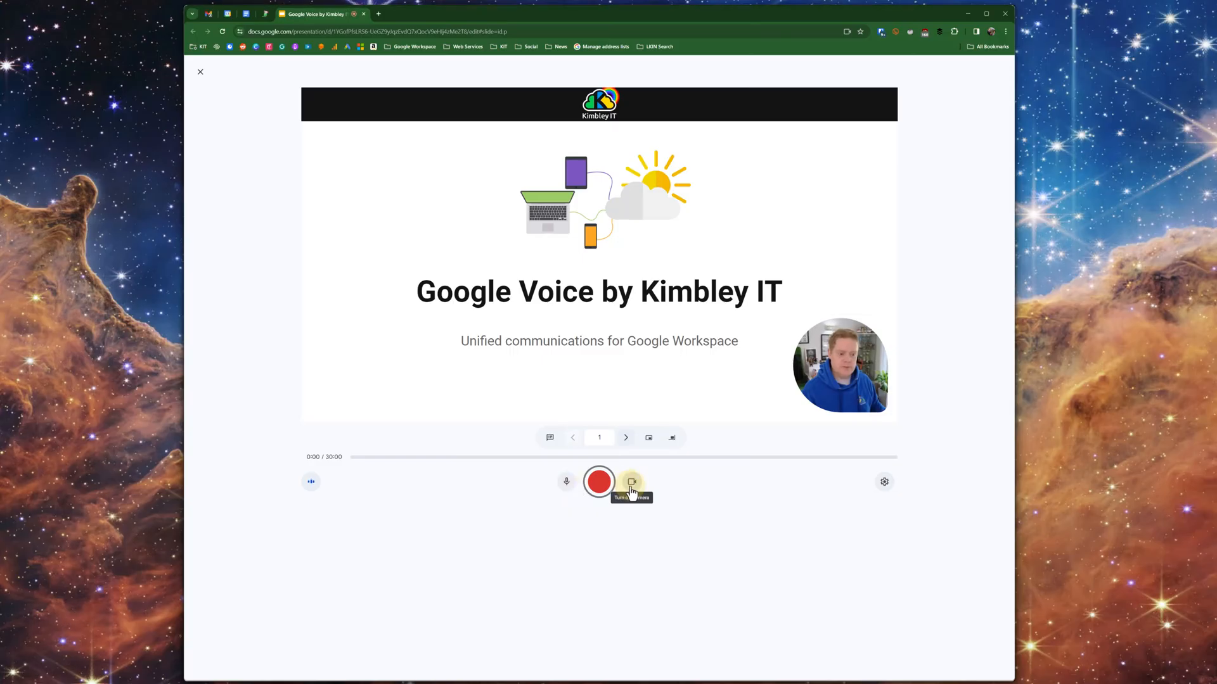
click(884, 481)
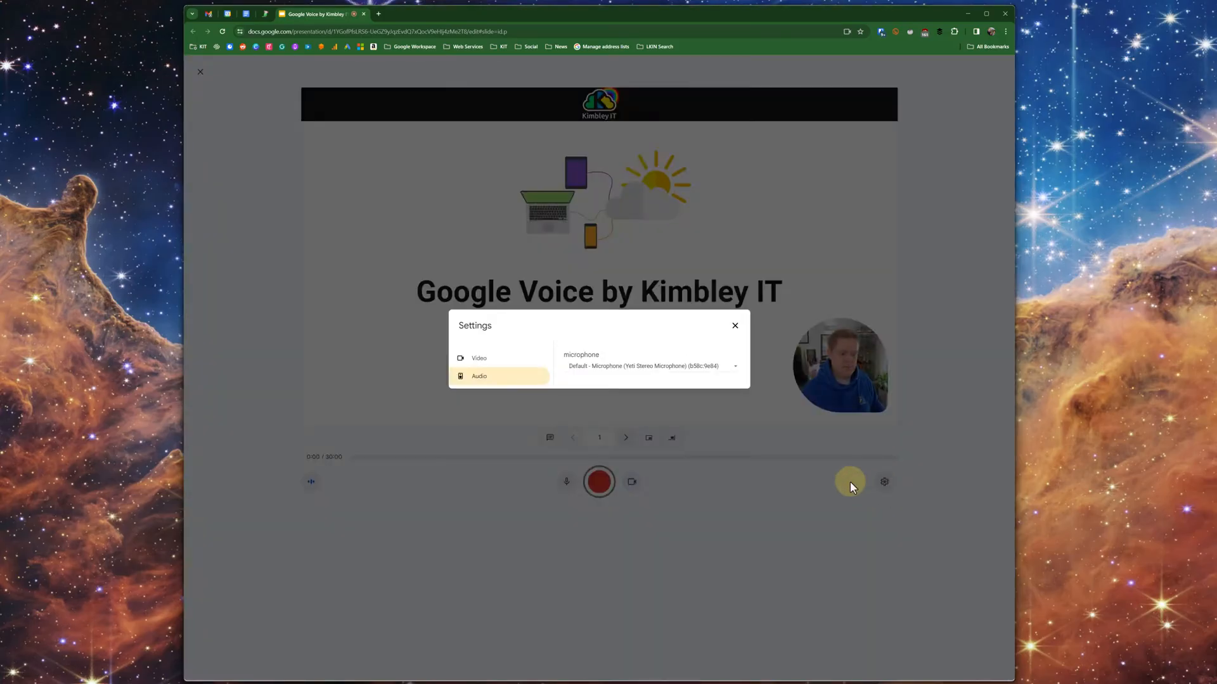
click(479, 358)
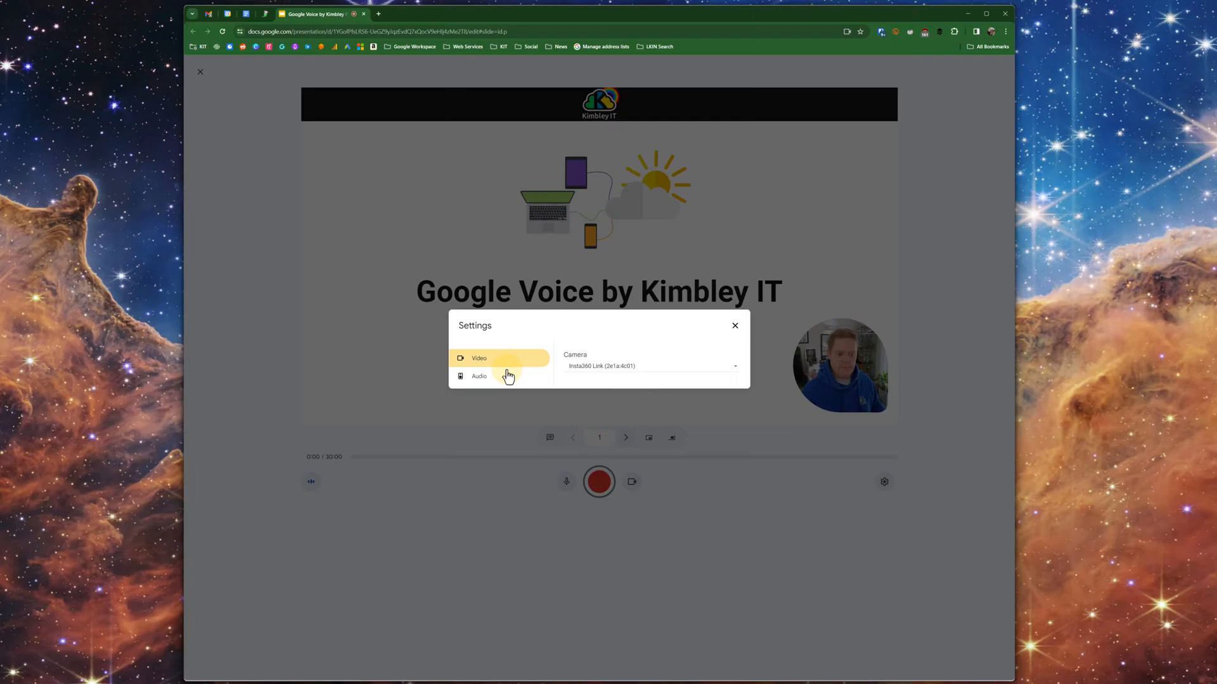
click(478, 376)
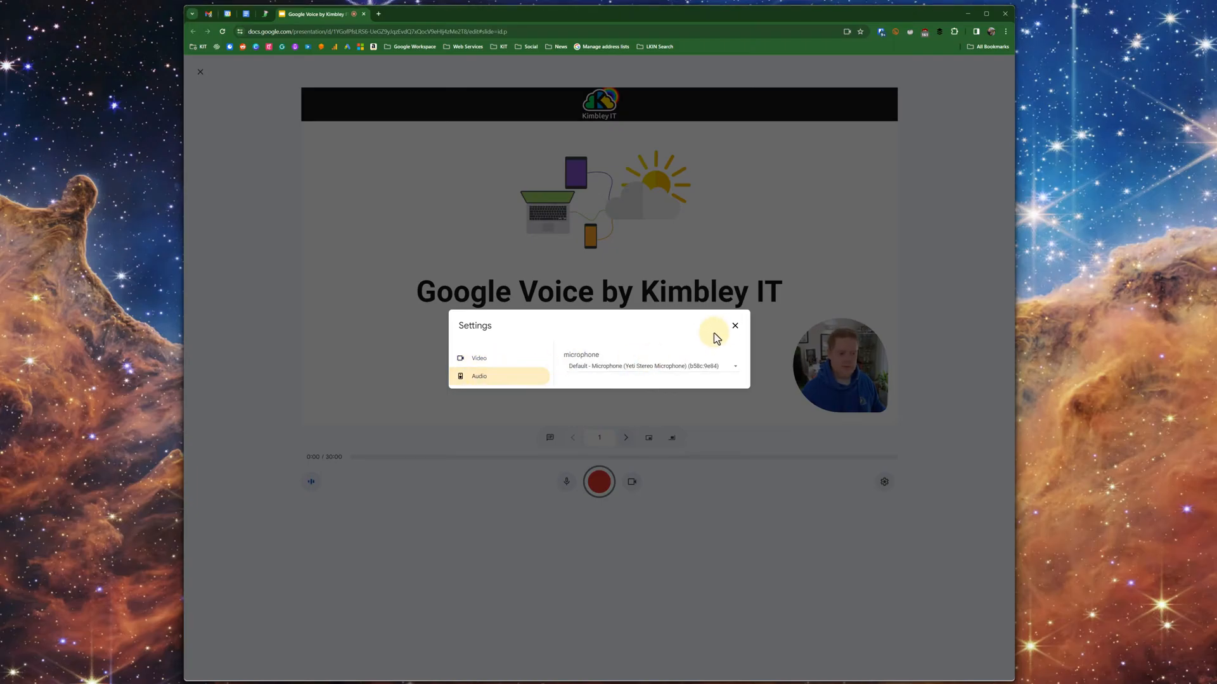
click(735, 325)
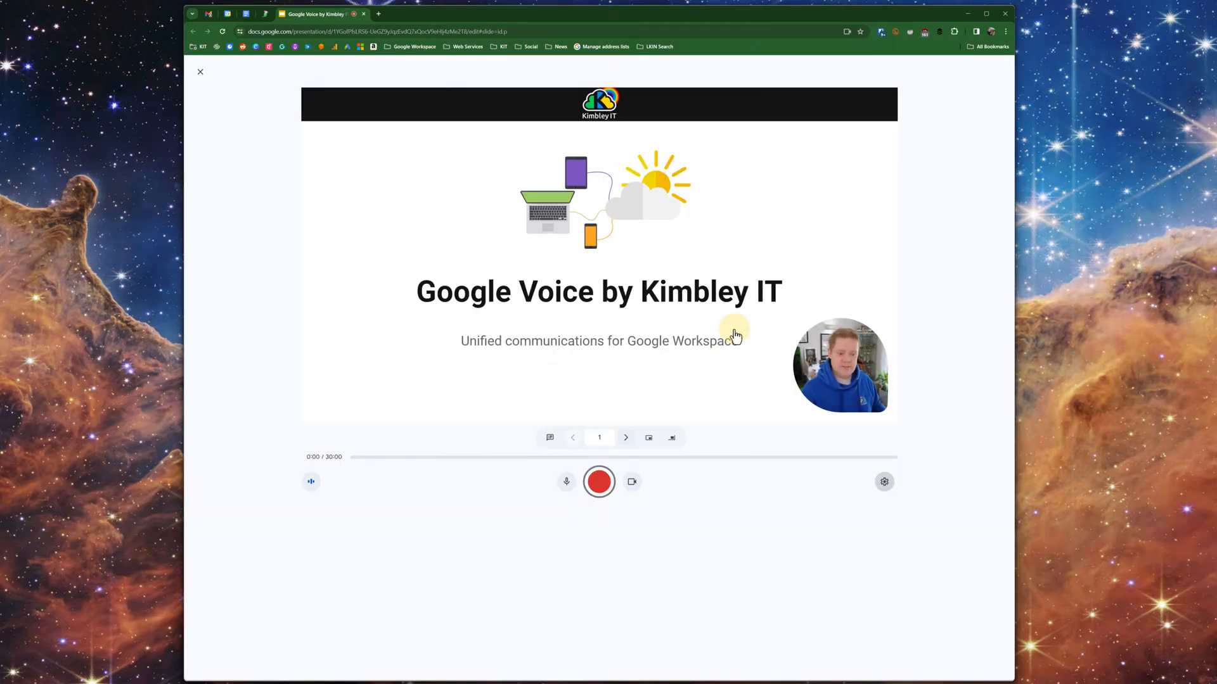
mouse_move(599, 485)
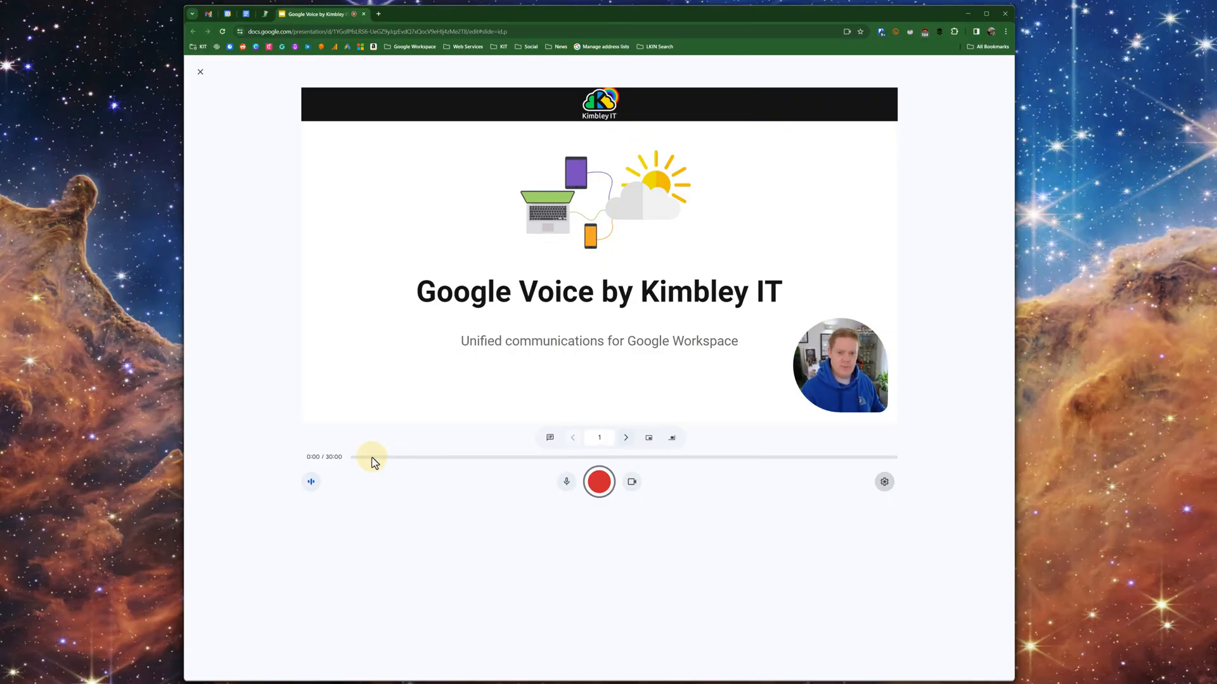
click(599, 482)
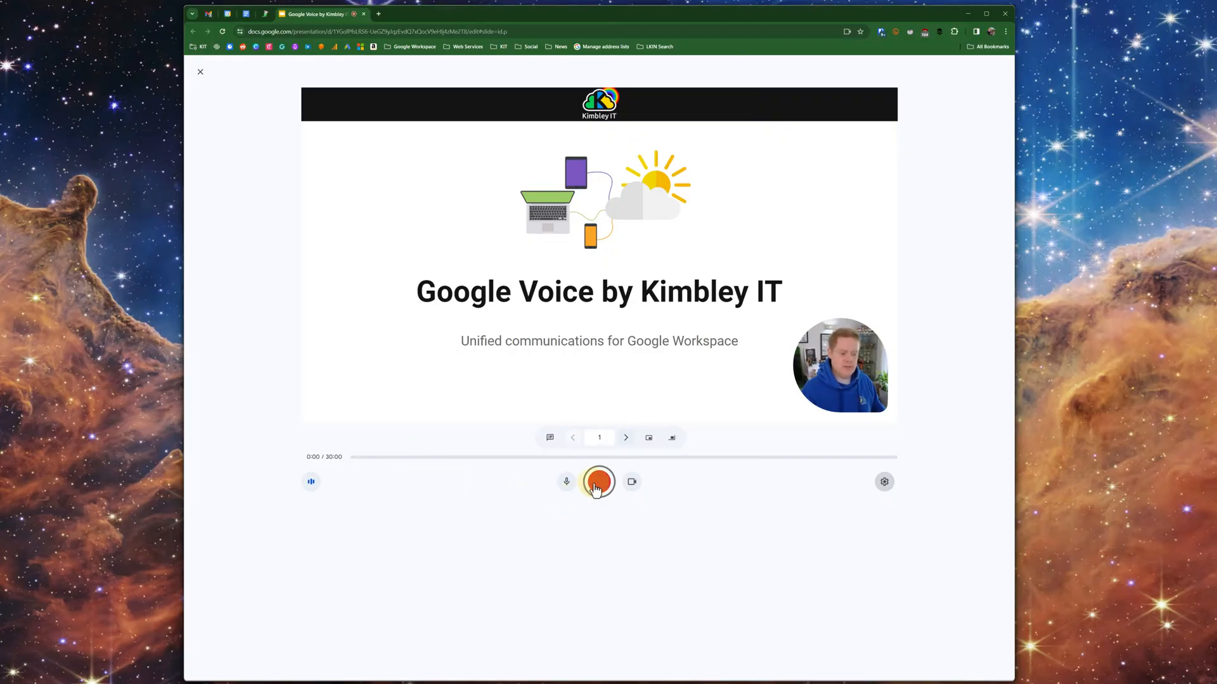
- Start recording and allow the site to capture this tab
click(599, 482)
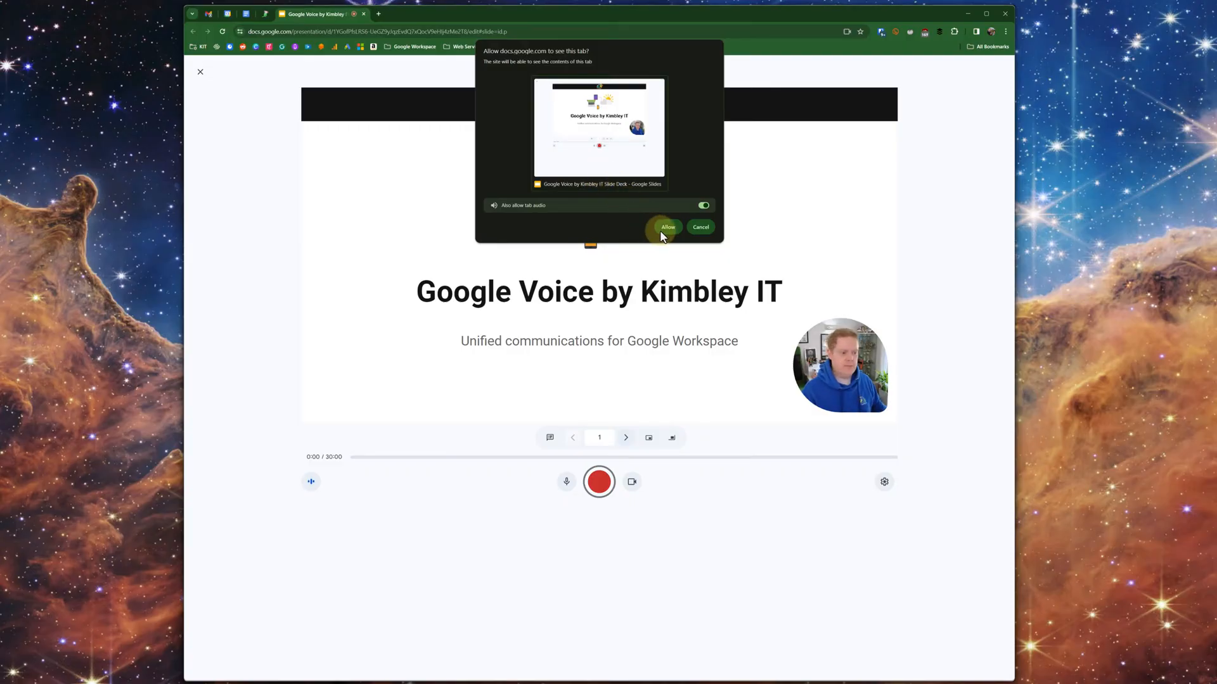
click(667, 227)
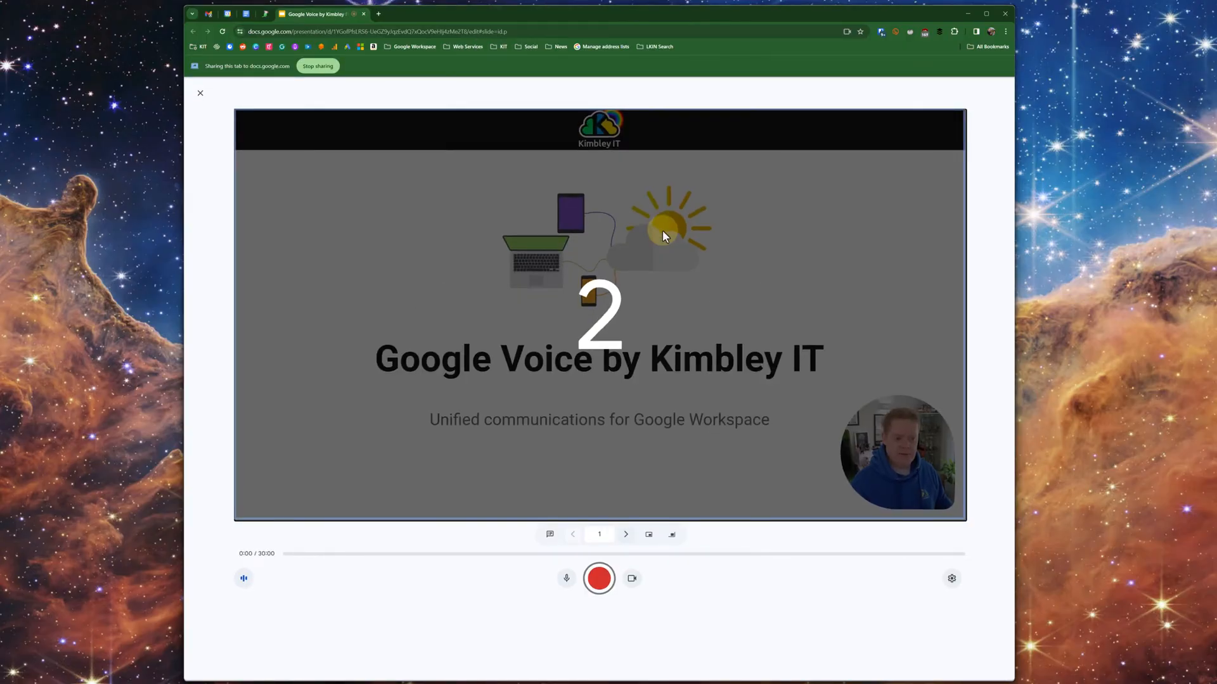
click(599, 578)
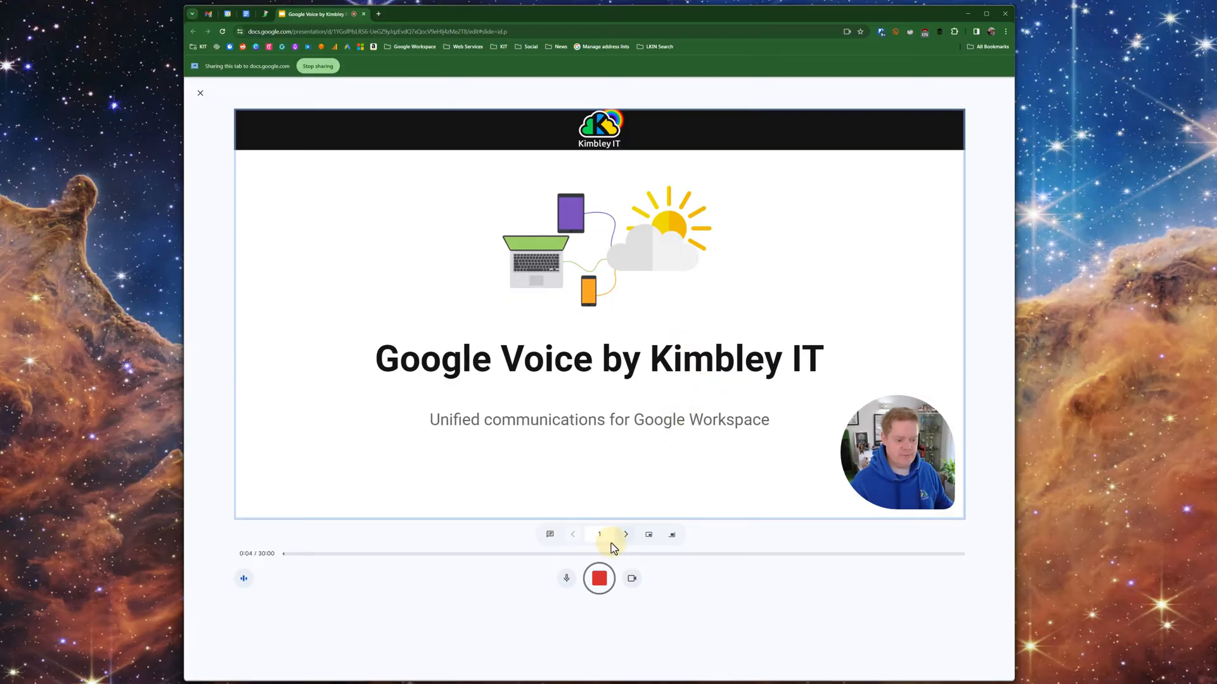
- Advance to the seeds slide and move the camera bubble to the bottom-left
click(625, 534)
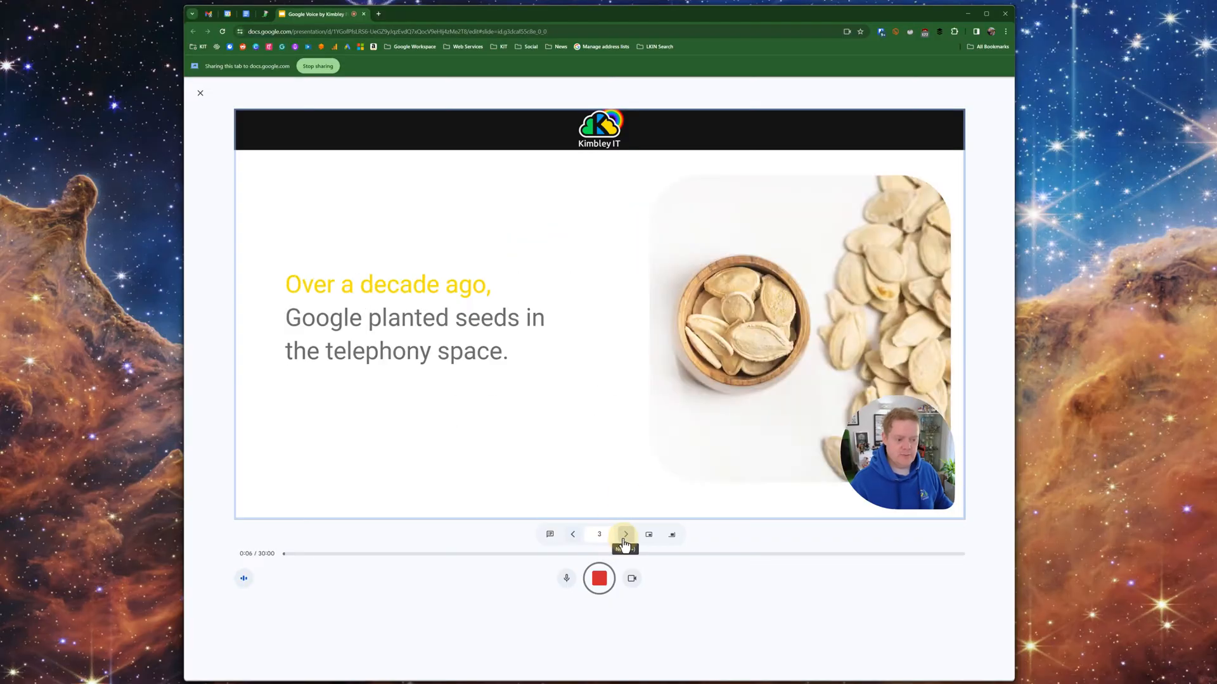
click(648, 534)
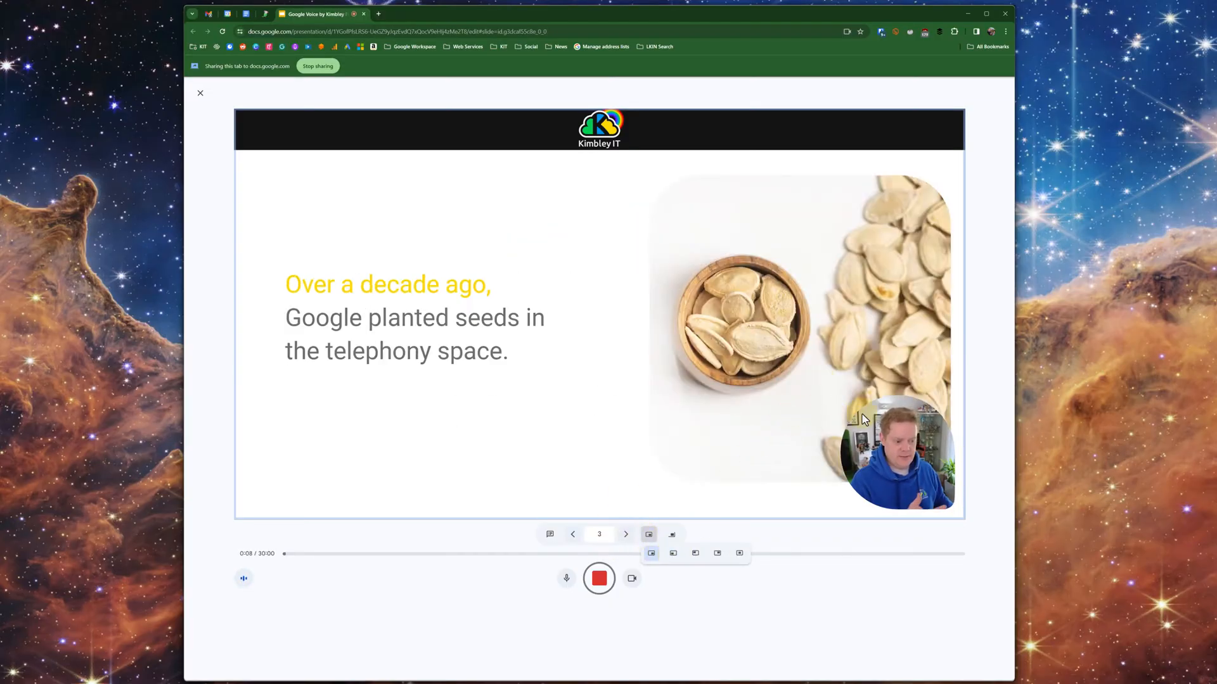
click(652, 553)
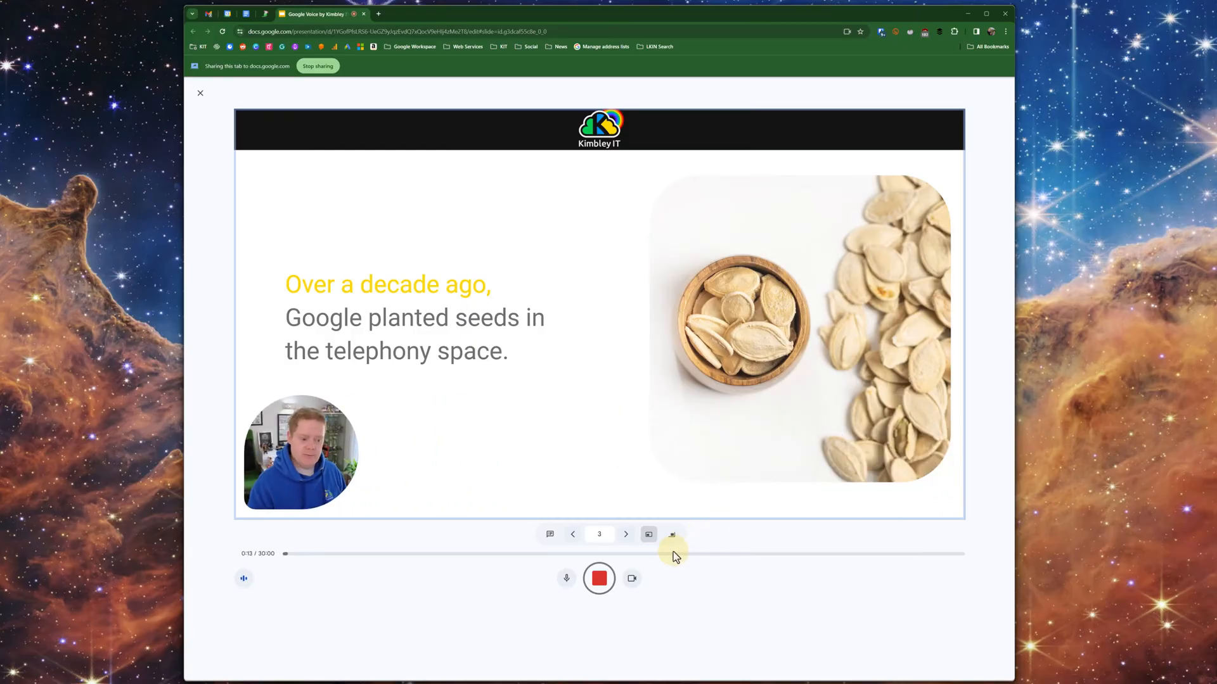
click(599, 579)
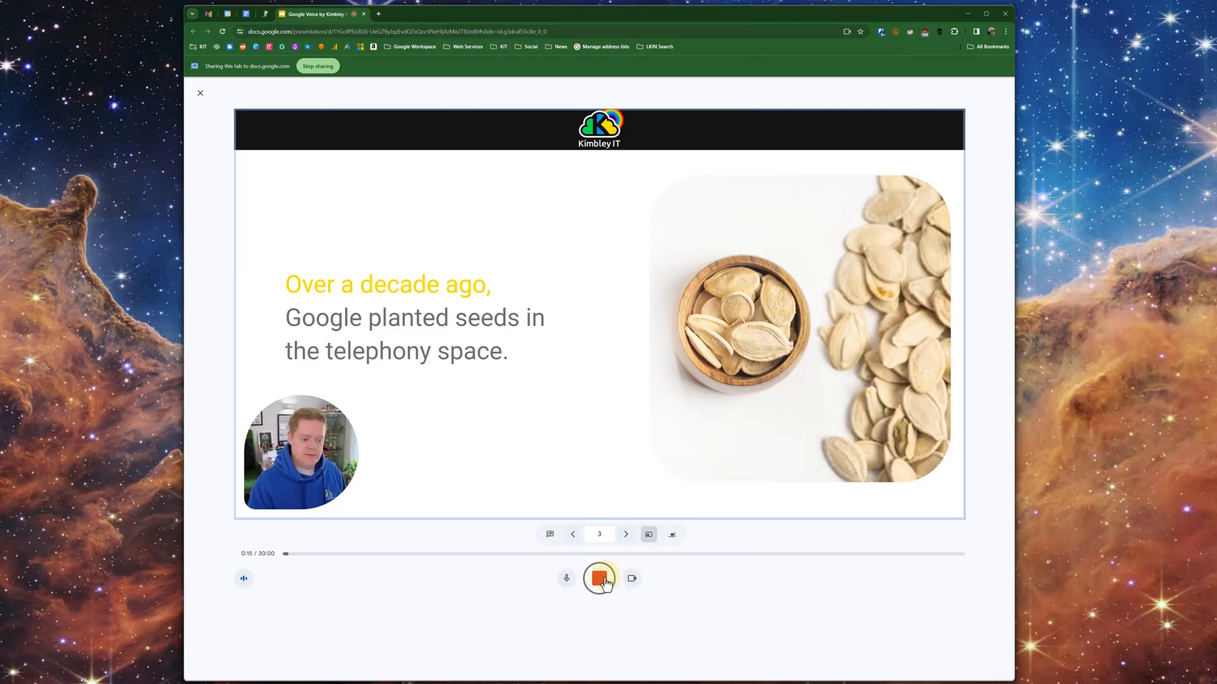
- Stop the recording so it uploads to Drive
click(599, 579)
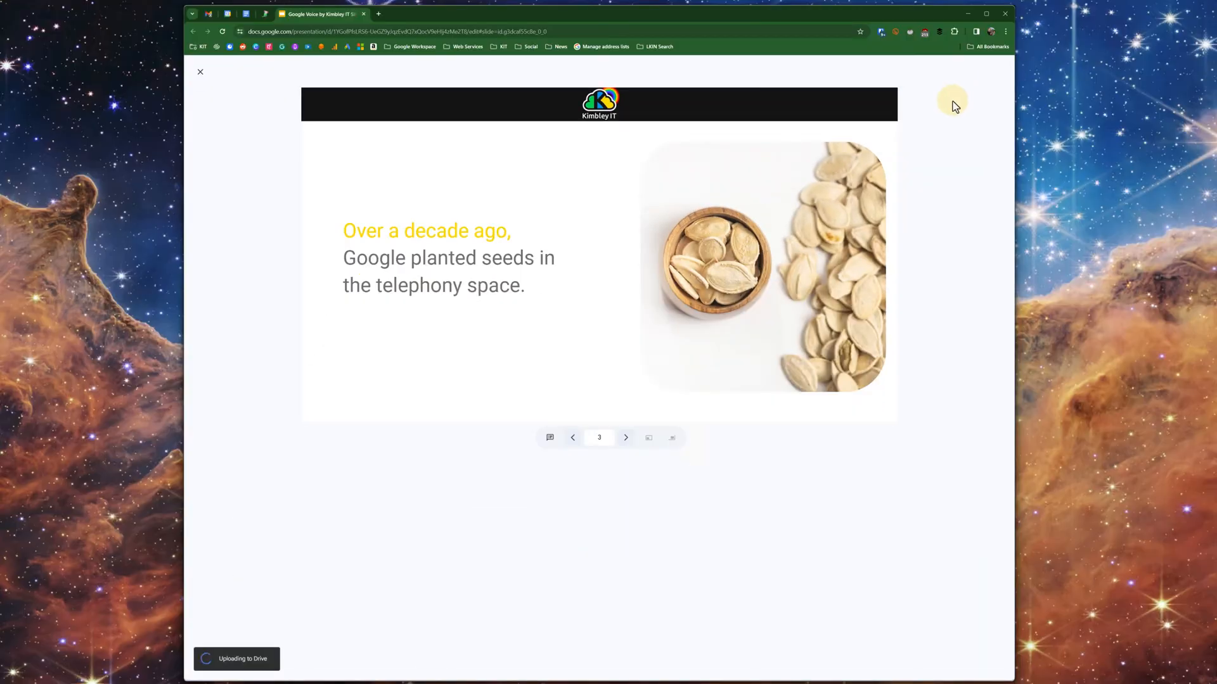
mouse_move(284, 652)
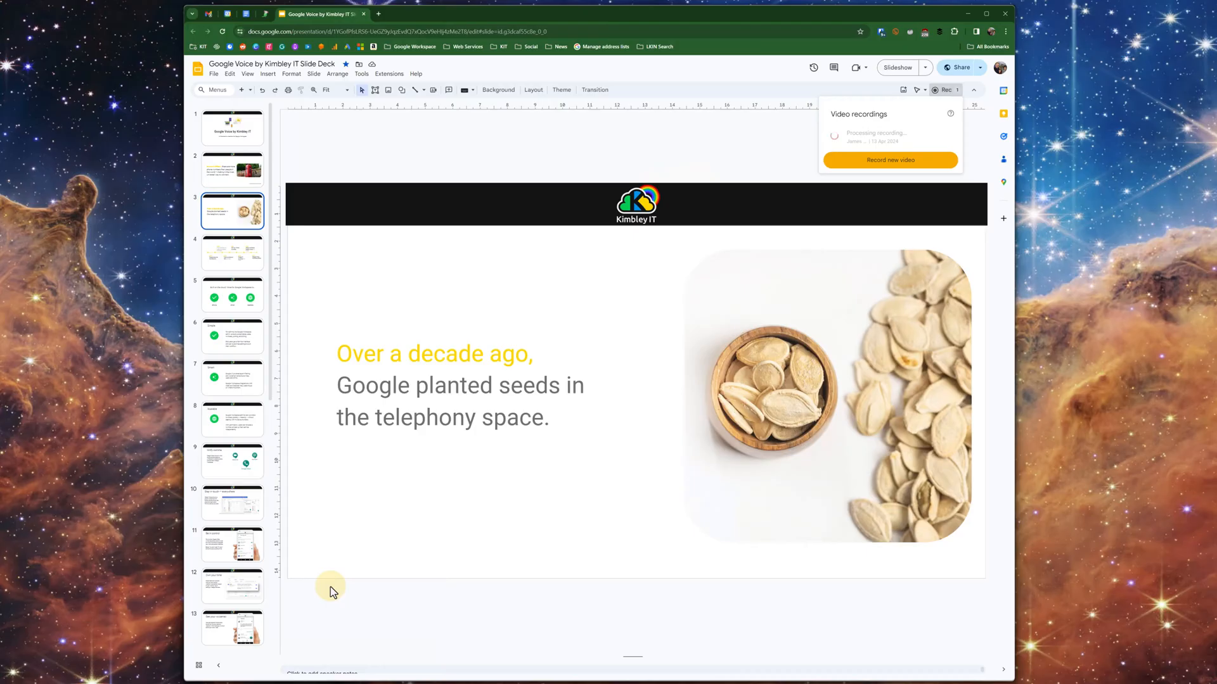
mouse_move(828, 153)
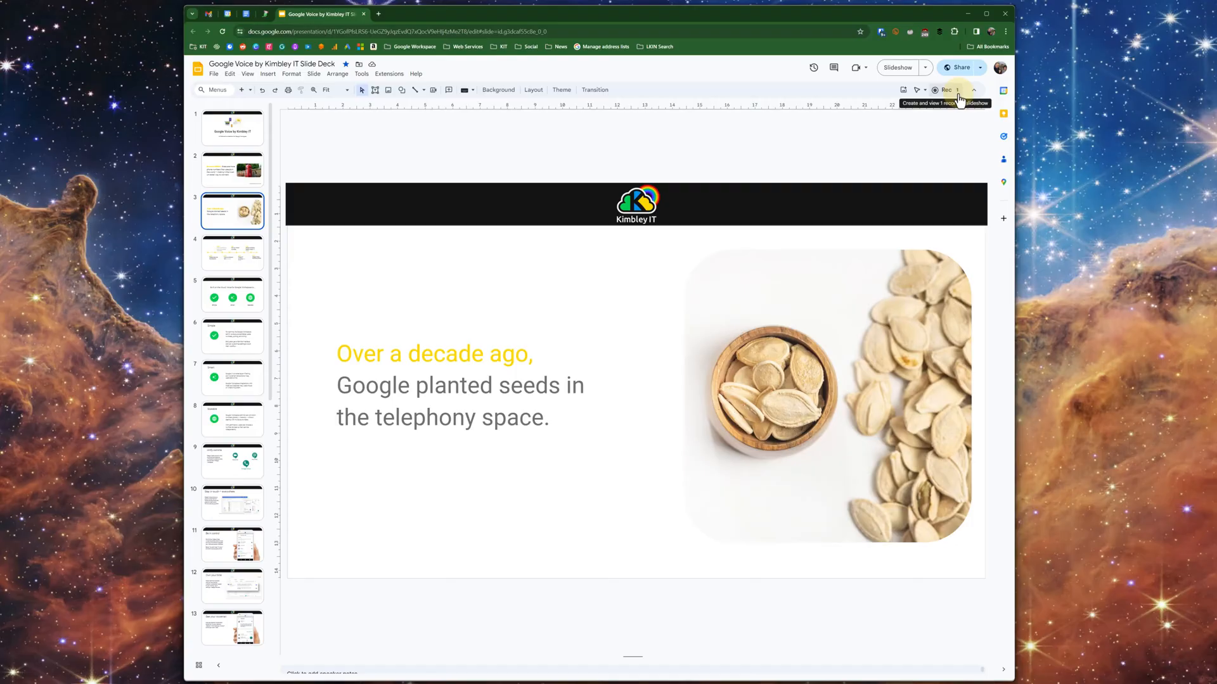
- Open the saved Slide Deck-1.webm recording in Drive and open its sharing options
click(951, 89)
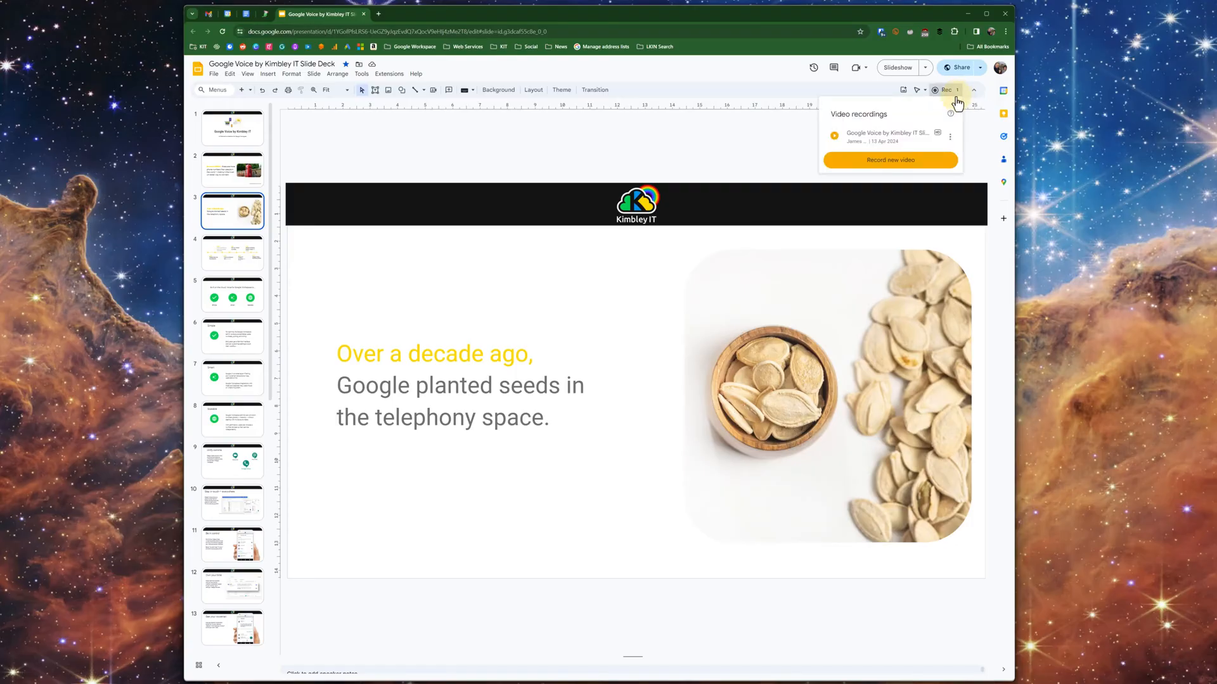
mouse_move(902, 142)
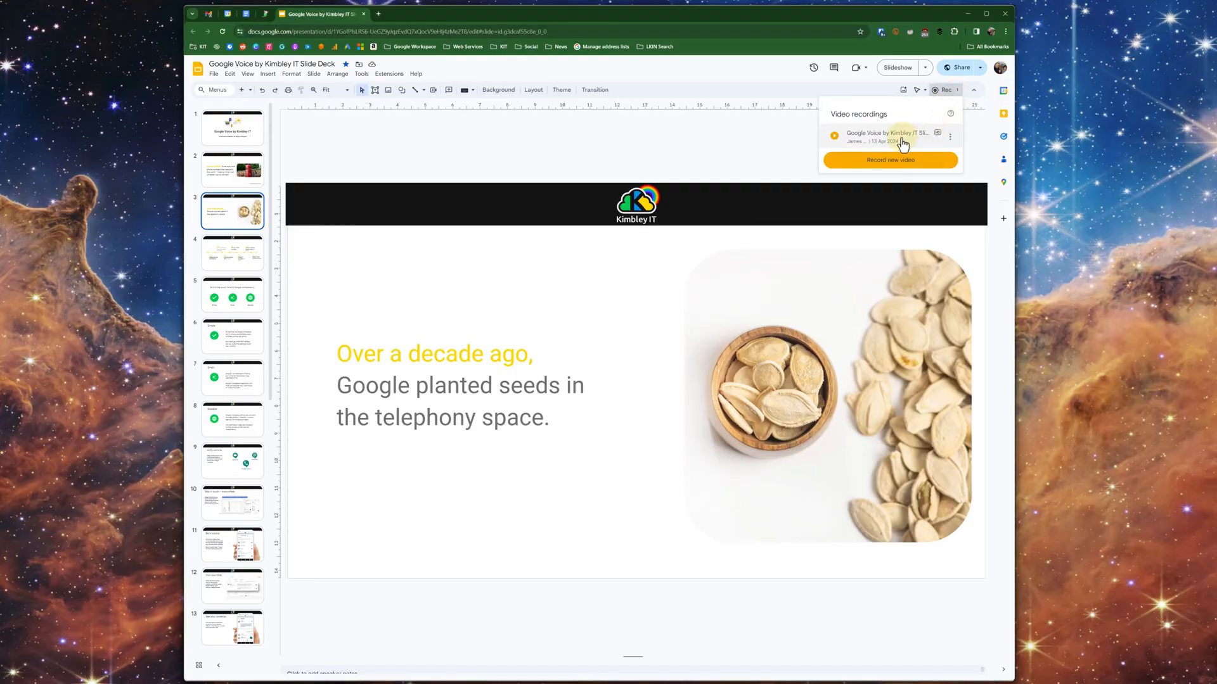
click(886, 135)
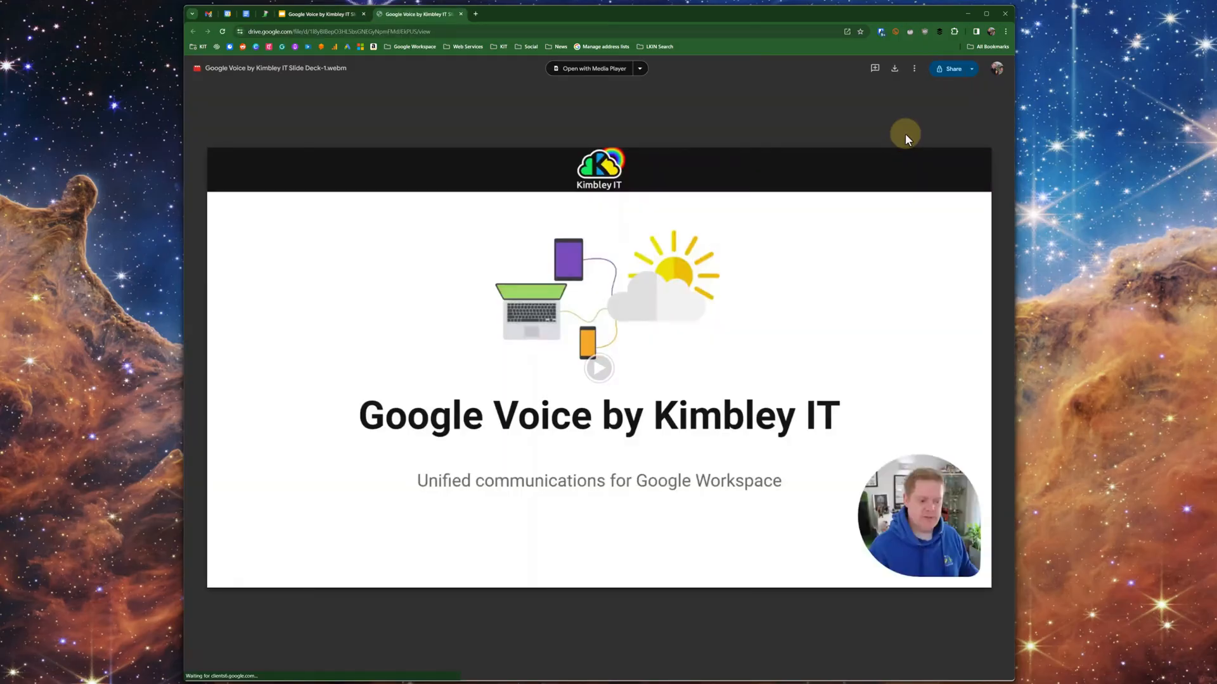
click(952, 69)
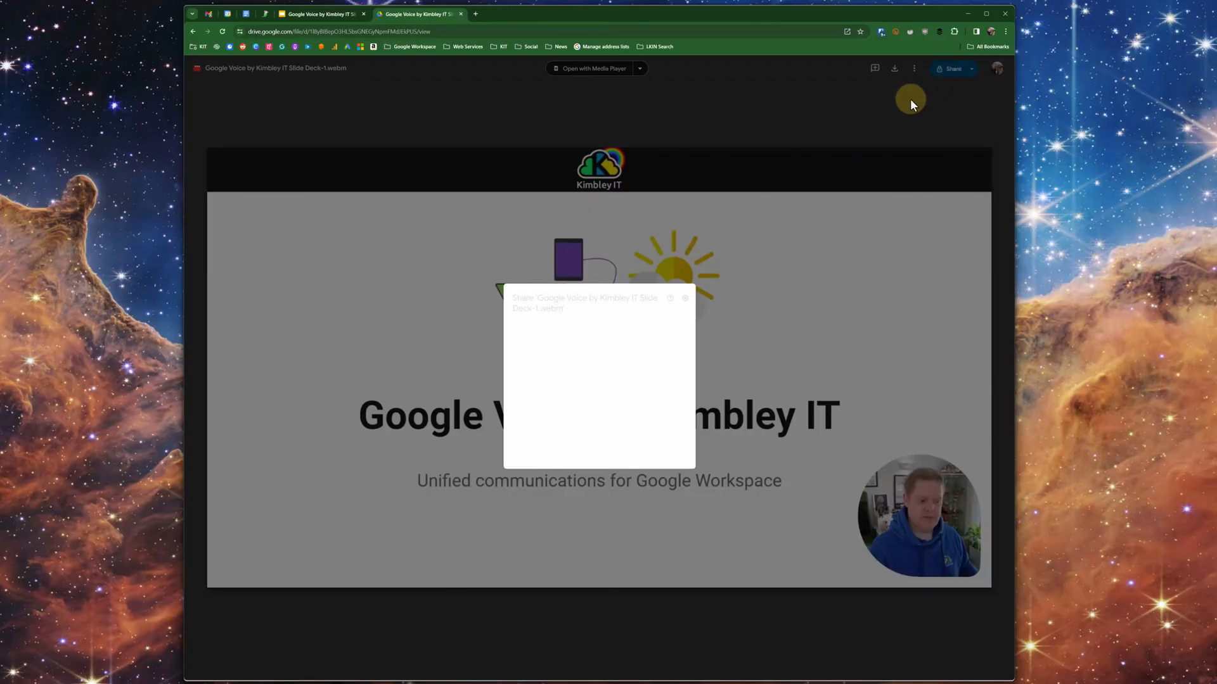